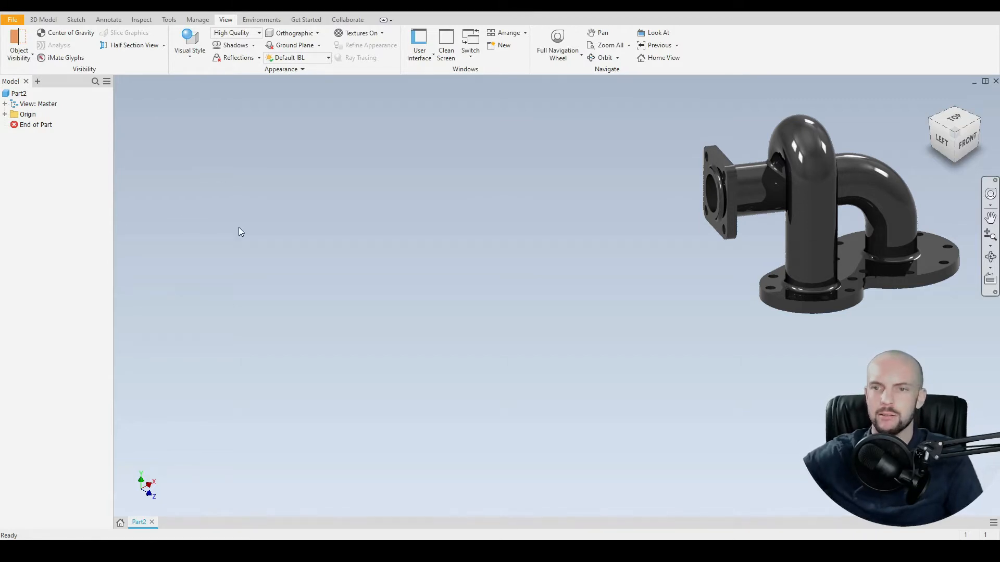
- Start Sketch9 on the top origin plane of the empty part
click(21, 44)
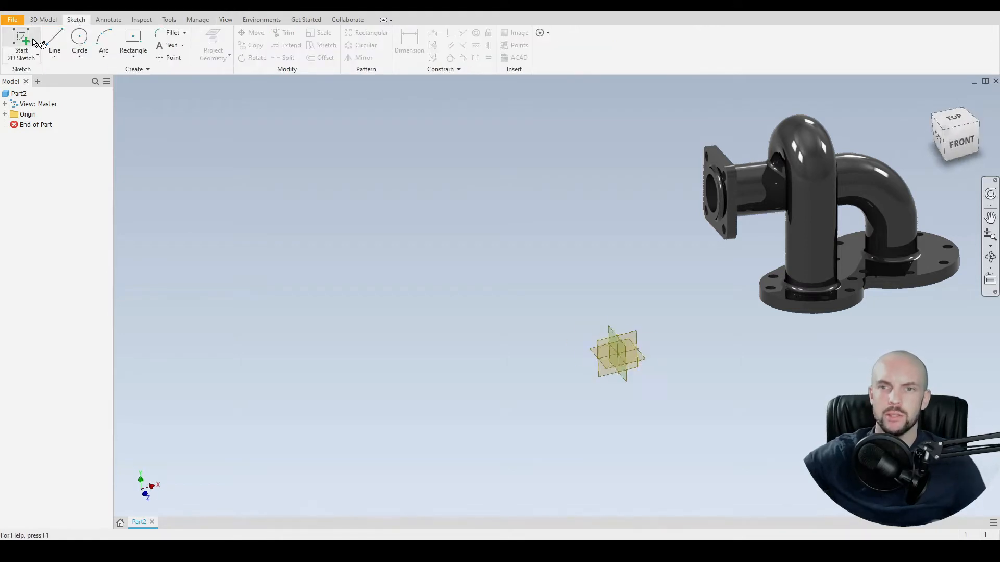
click(21, 45)
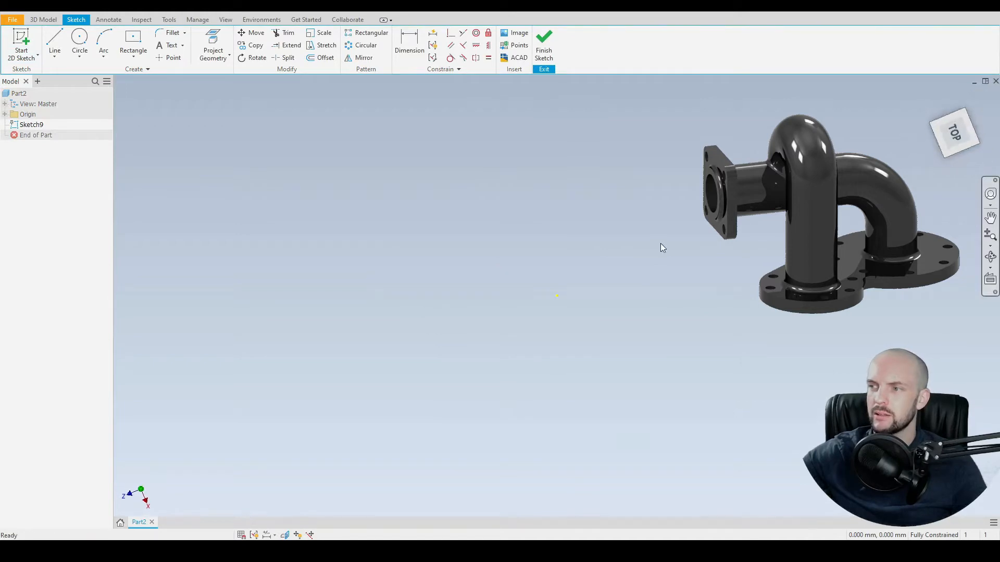
- Draw the 105 mm outer flange circle and a concentric 91 mm construction bolt circle
click(79, 45)
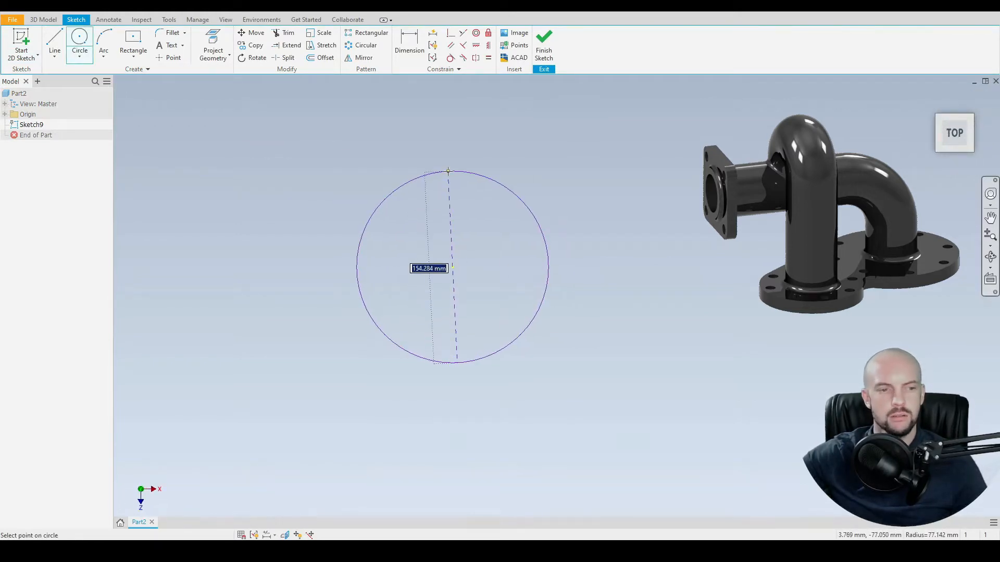
text(52.)
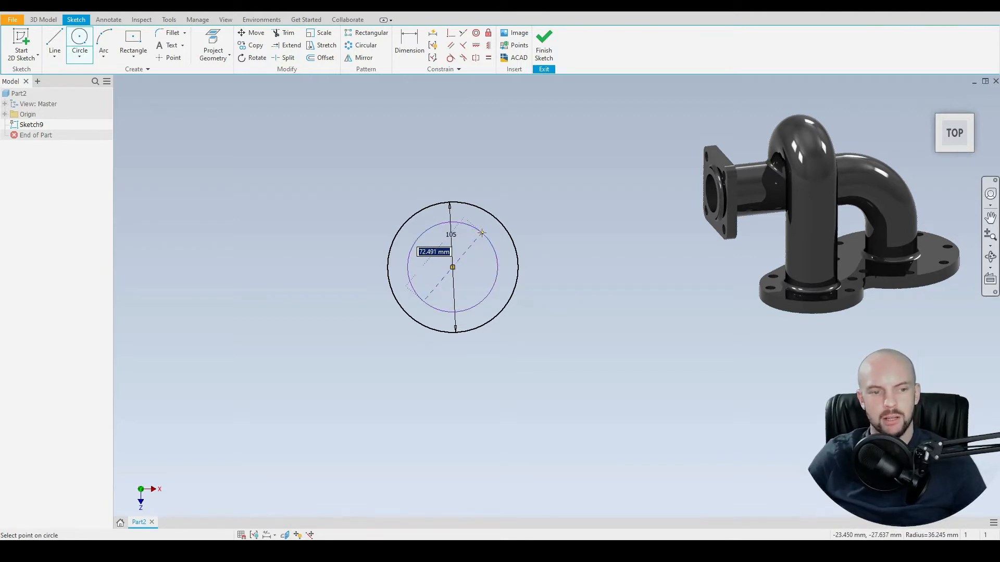
text(91)
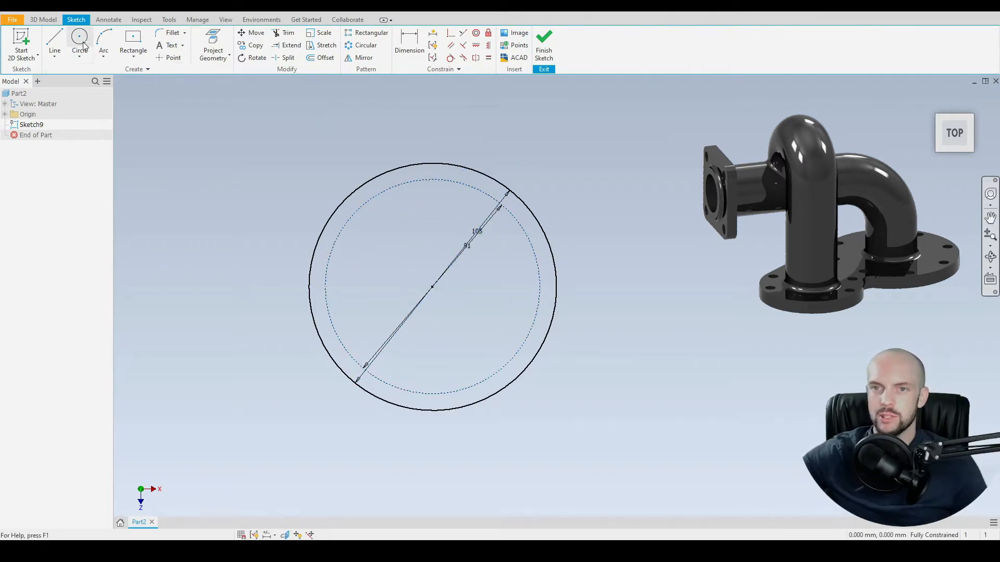
- Draw one 8 mm bolt hole at the top of the bolt circle
click(79, 38)
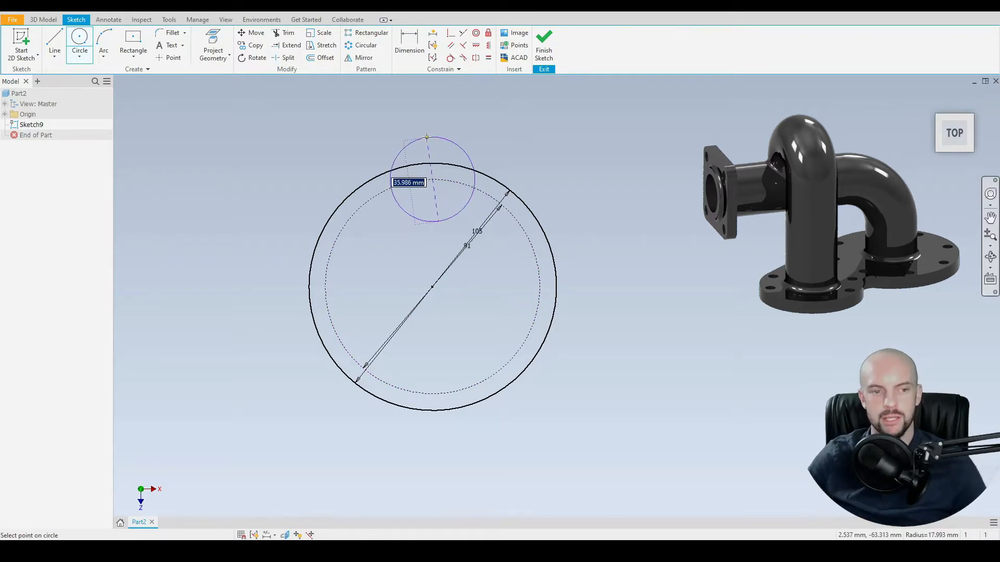
text(8)
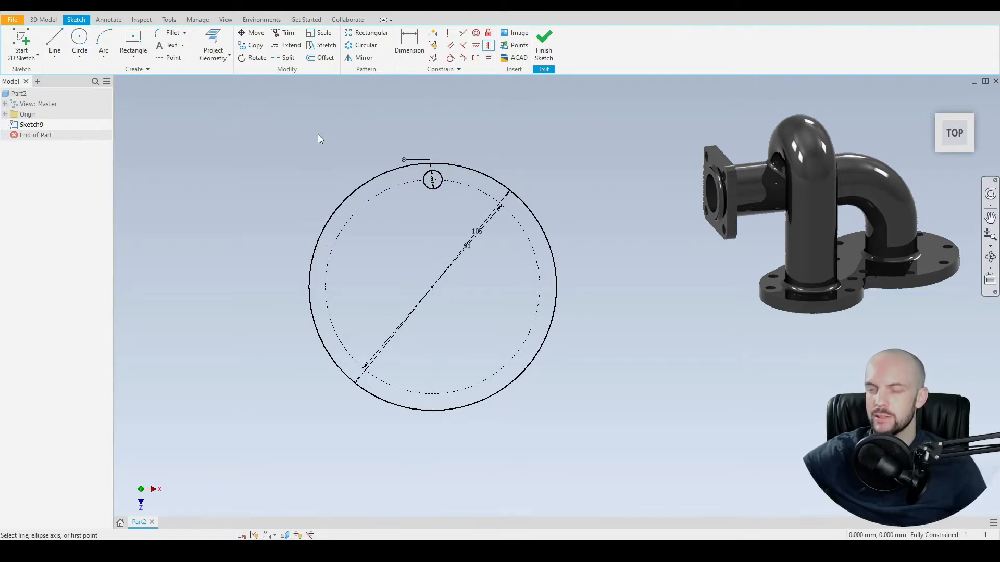
- Circular-pattern the 8 mm hole into eight holes over 360° about the flange centre
click(365, 45)
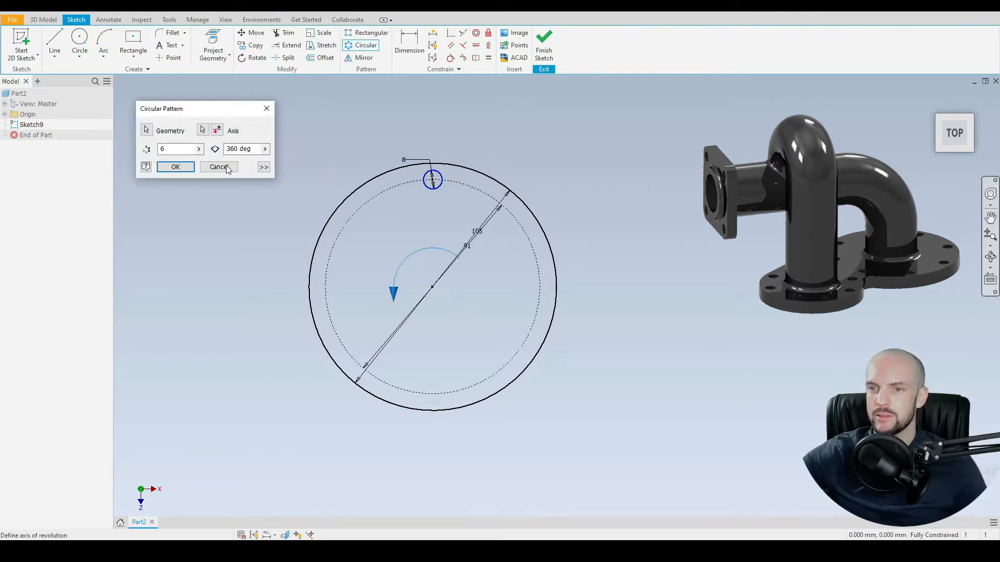
text(8)
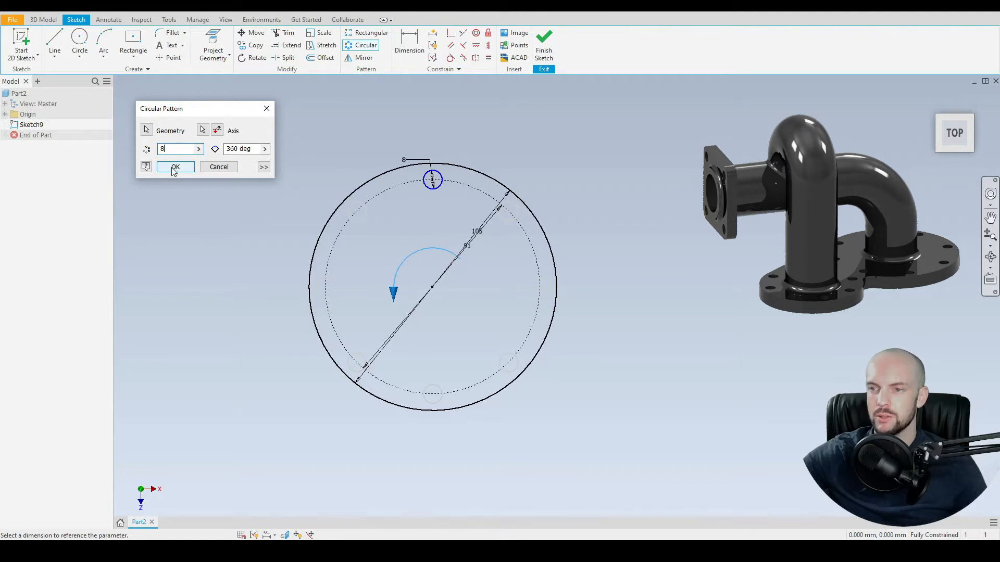
click(175, 167)
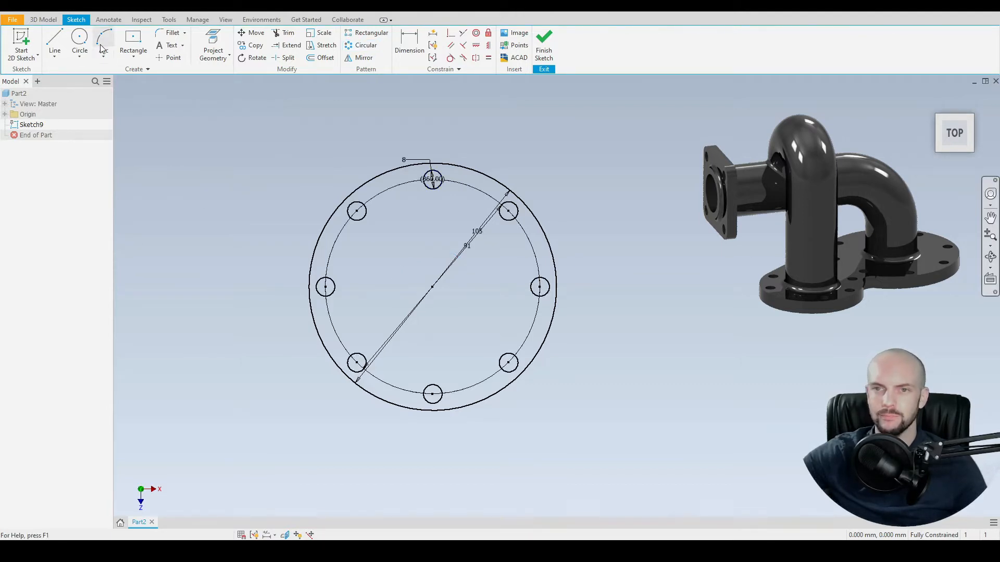
- Draw a 30 mm pipe bore circle at the flange centre
click(79, 41)
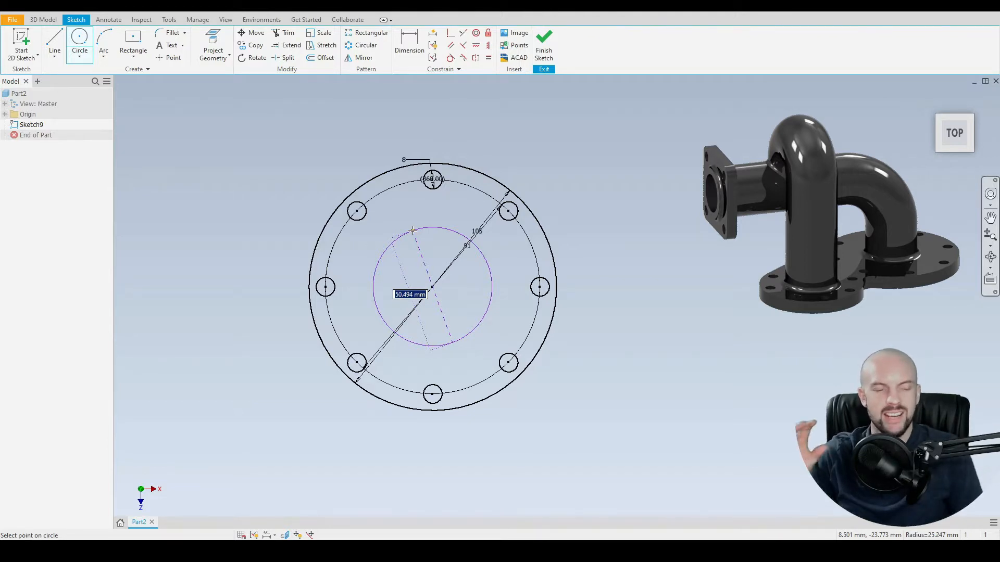
text(30)
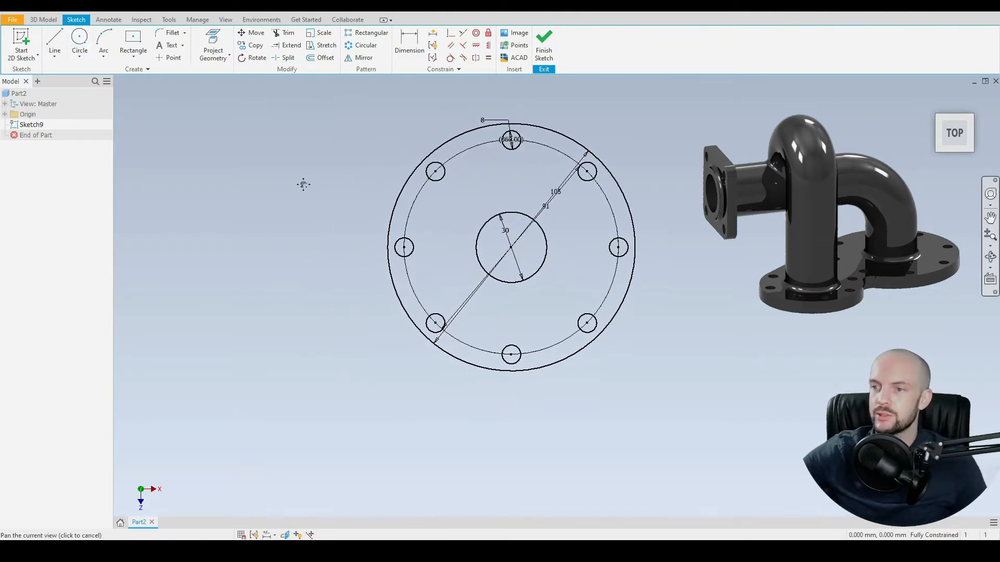
- Draw an 80 mm flange circle to the left with a concentric 66 mm construction bolt circle
click(79, 38)
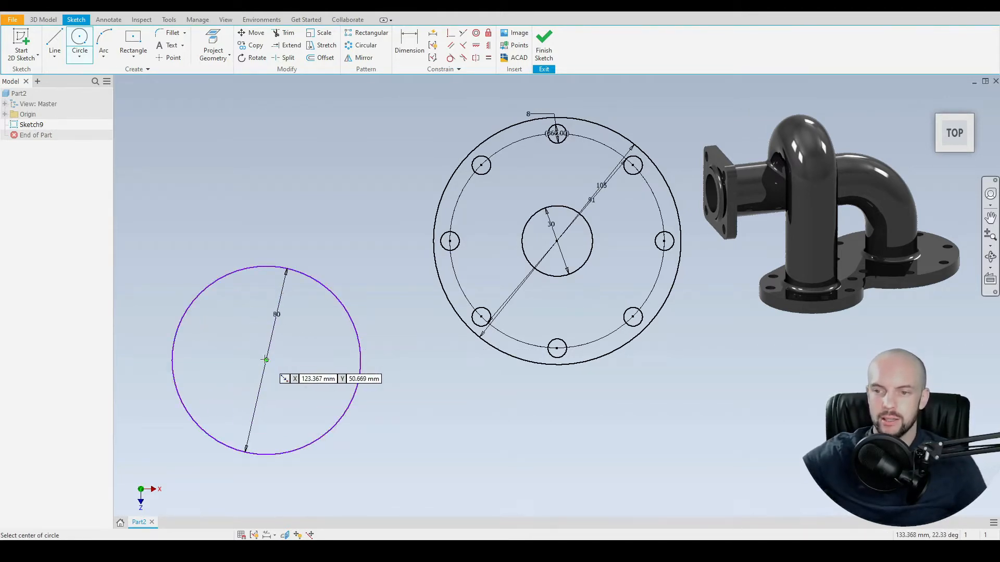
click(255, 331)
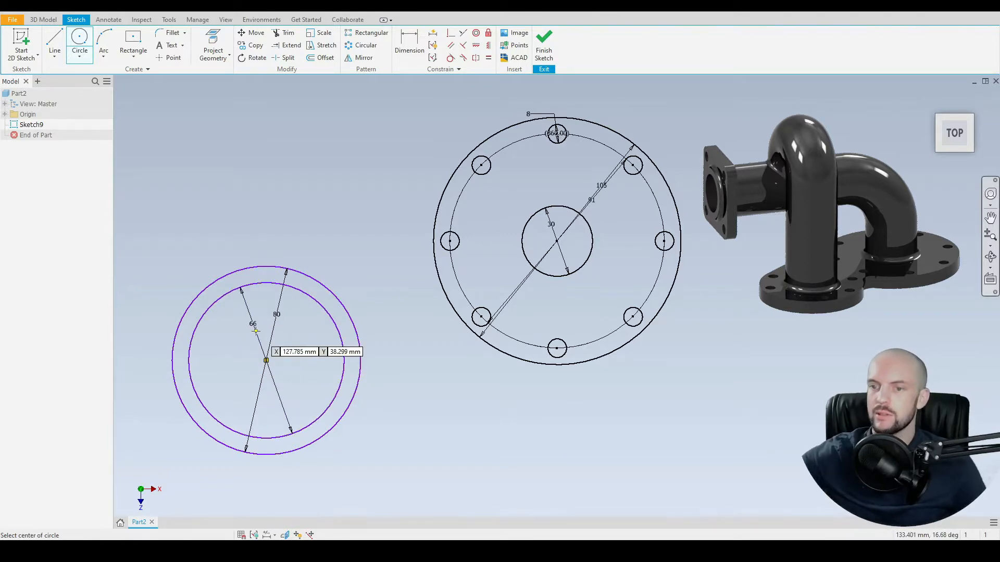
right_click(264, 360)
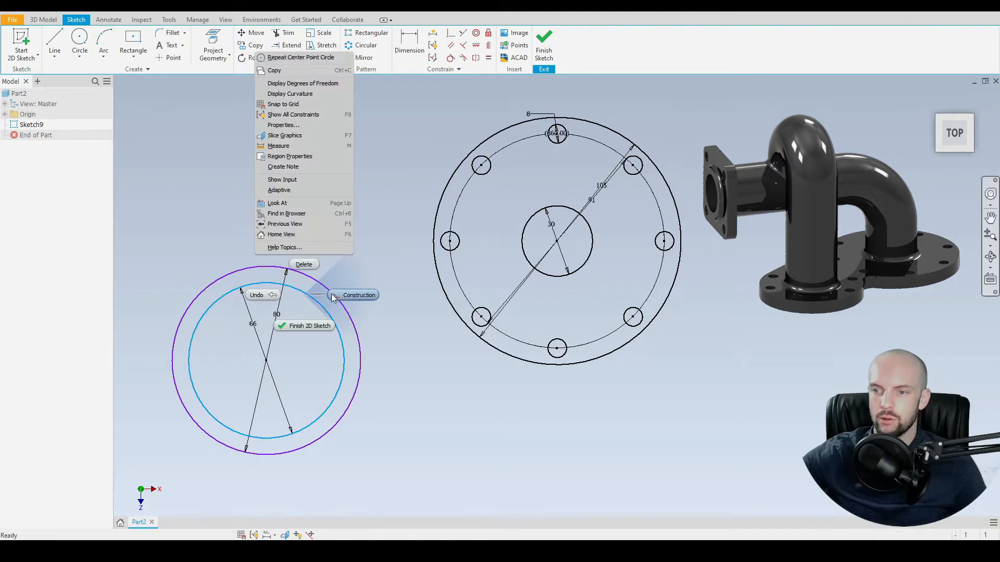
click(359, 295)
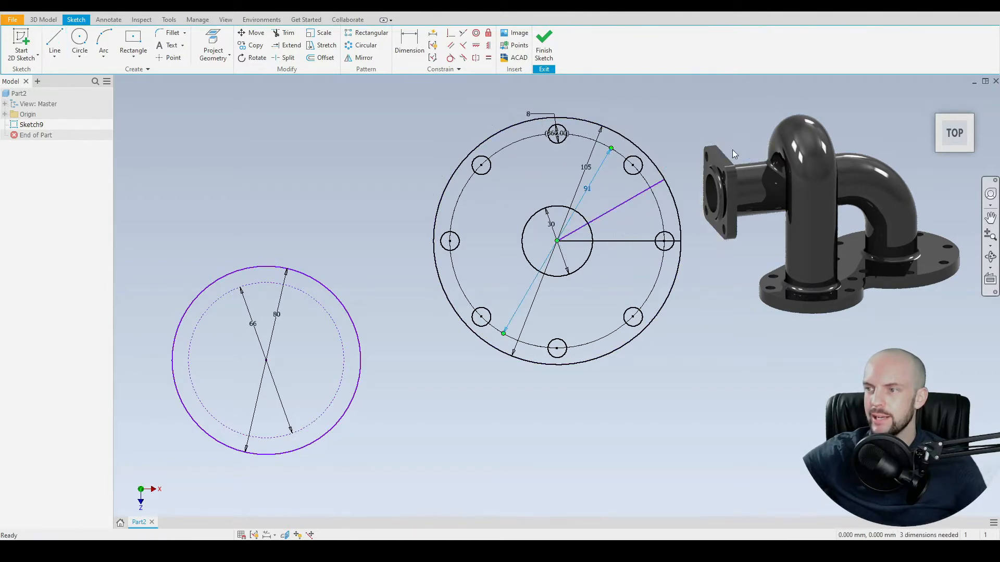
- Constrain the second flange centre onto a 30° construction line, 91 mm from the first centre
right_click(624, 242)
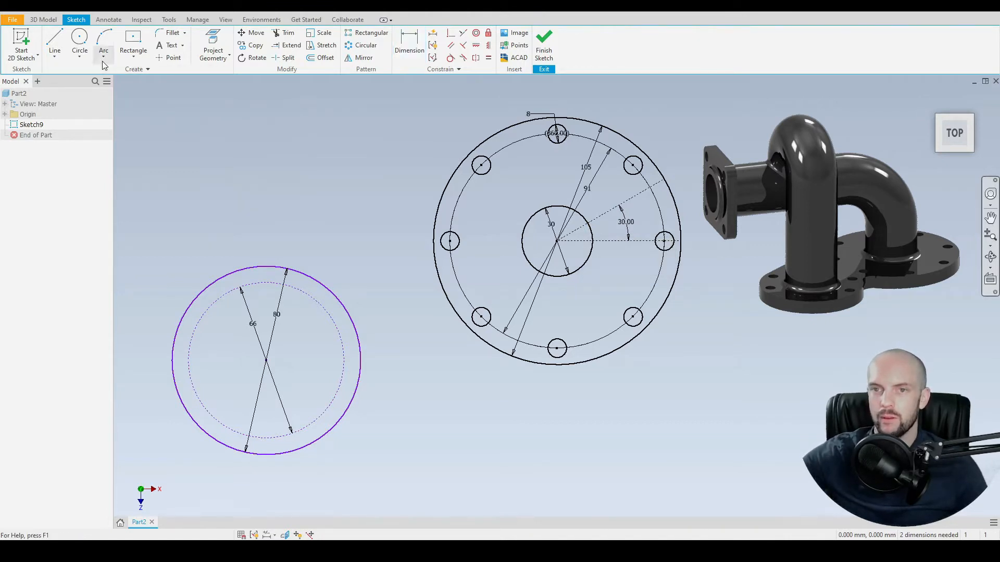
click(54, 45)
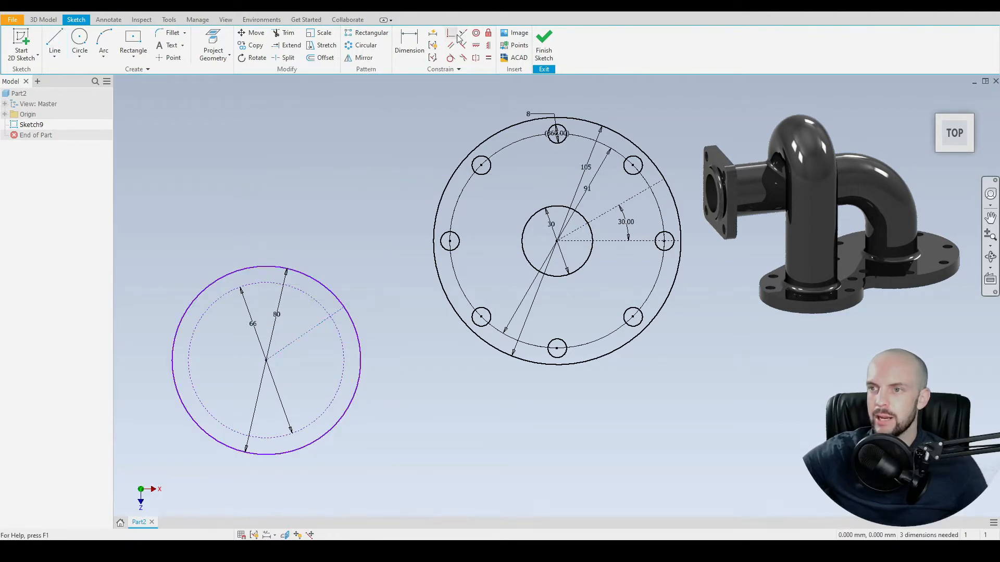
click(462, 33)
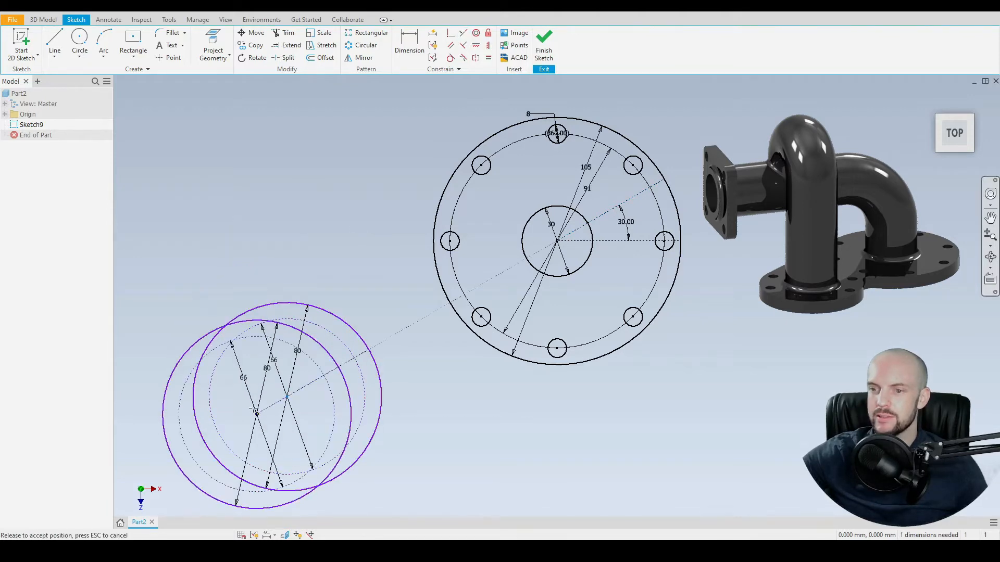
drag(274, 408, 490, 280)
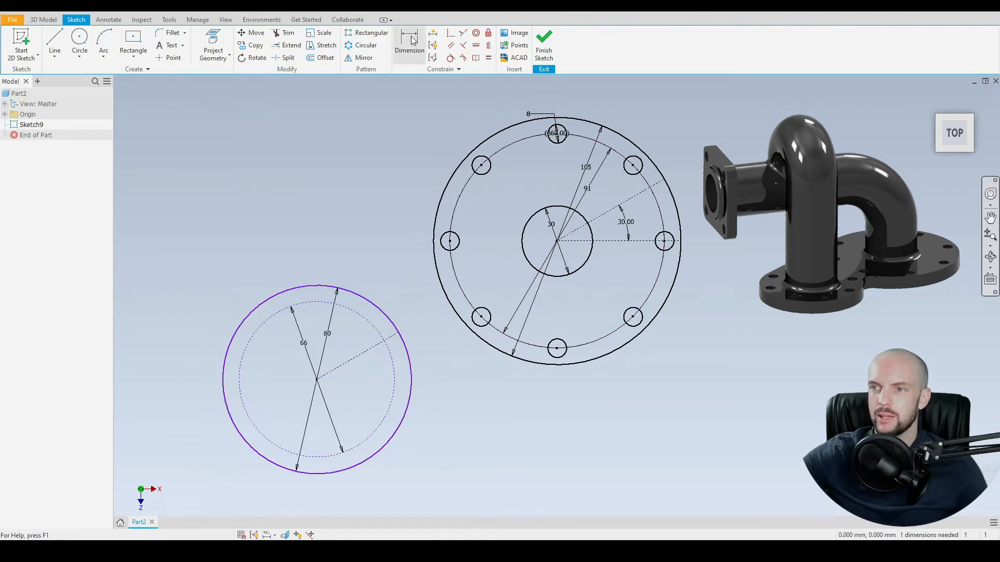
click(408, 38)
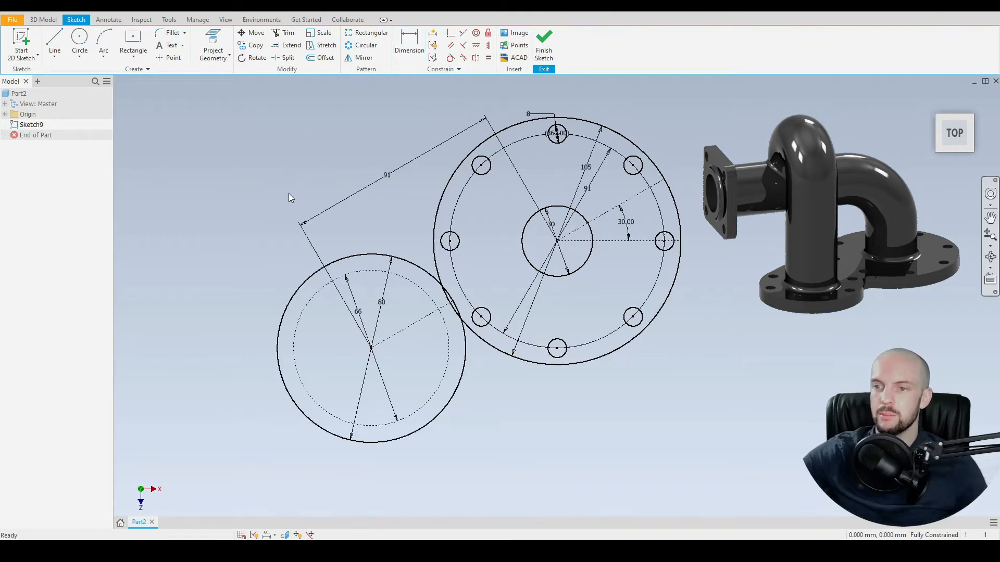
- Draw an 8 mm bolt hole on the smaller flange's 66 mm bolt circle
click(409, 306)
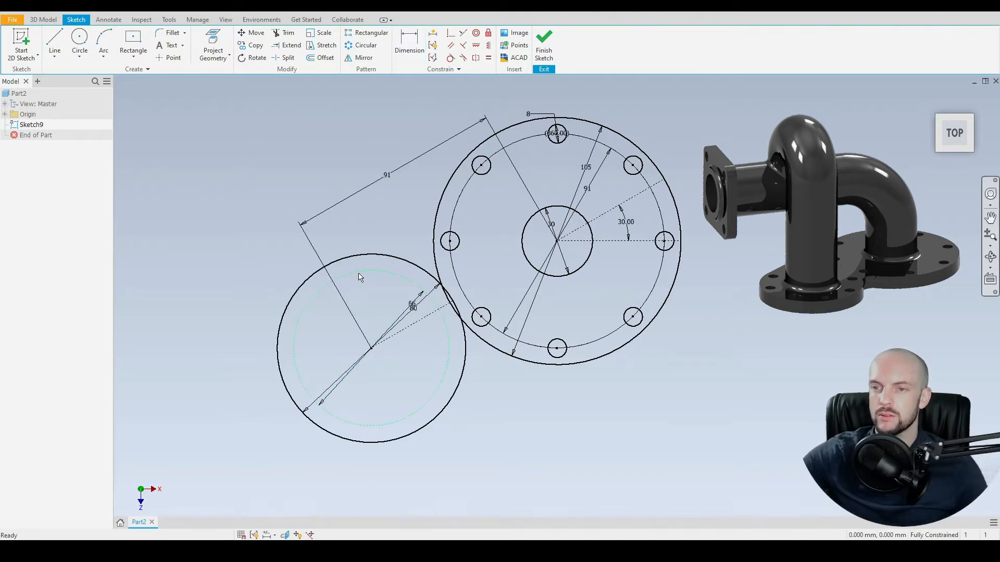
click(80, 45)
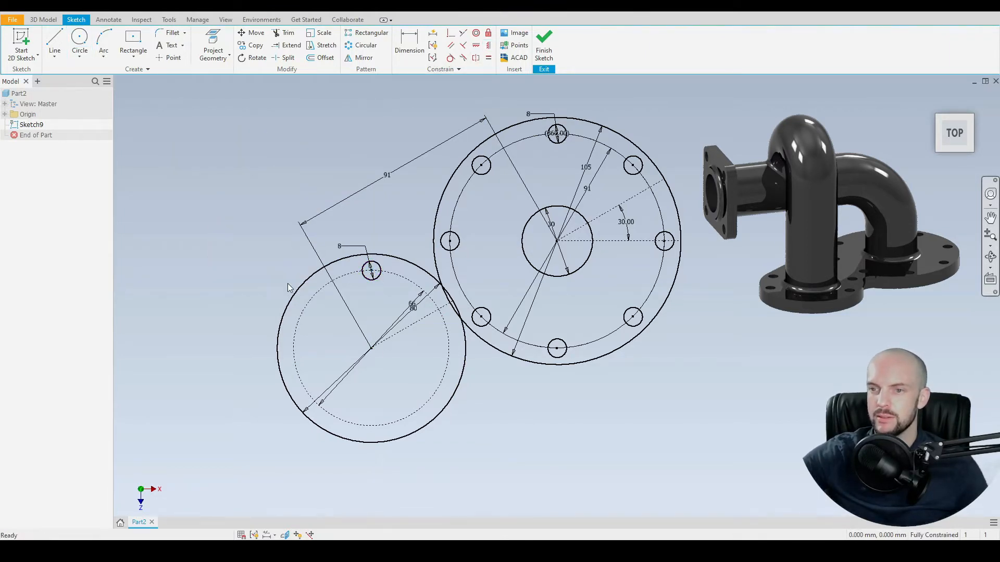
- Circular-pattern that hole into eight holes around the smaller flange
click(366, 45)
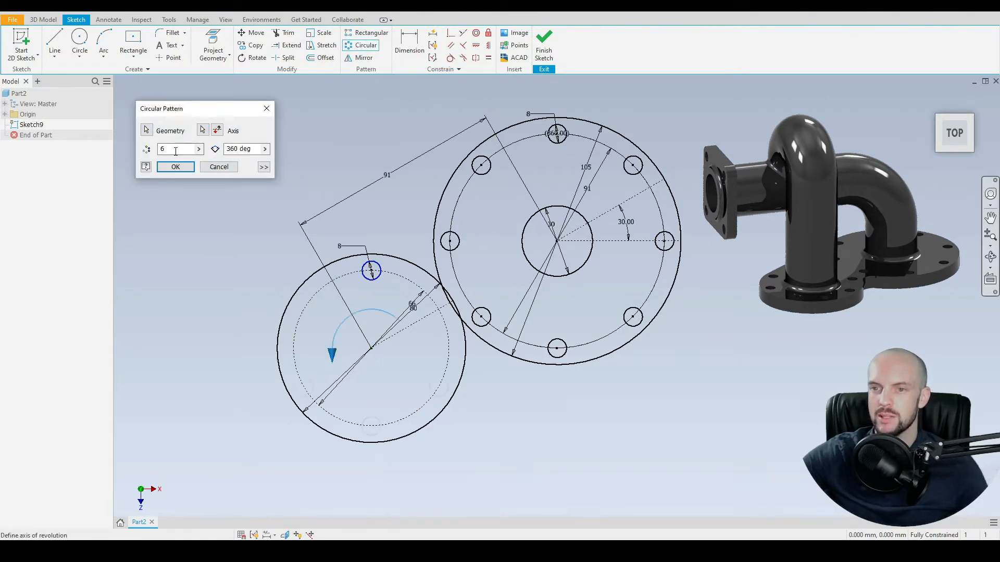
text(8)
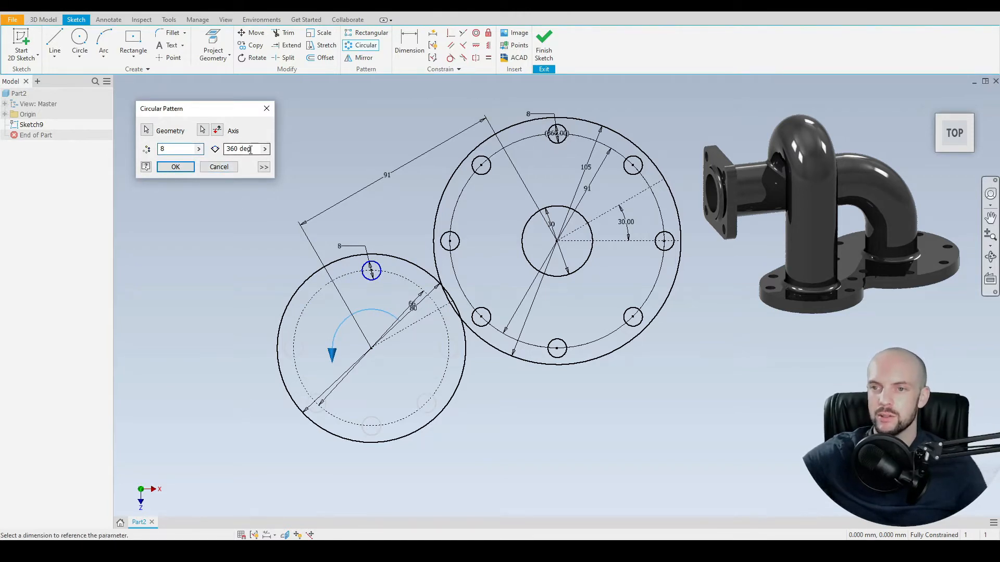
click(175, 166)
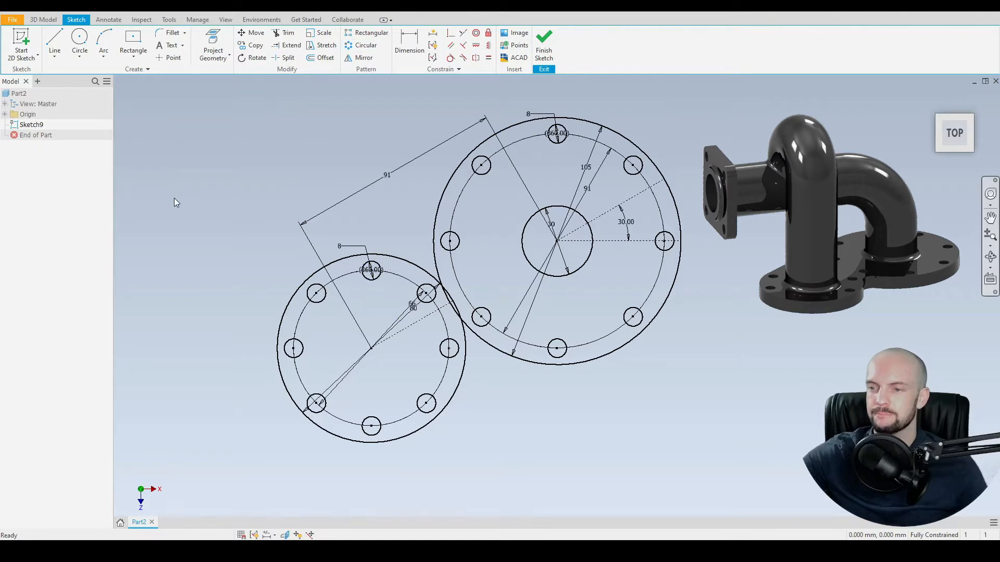
mouse_move(54, 37)
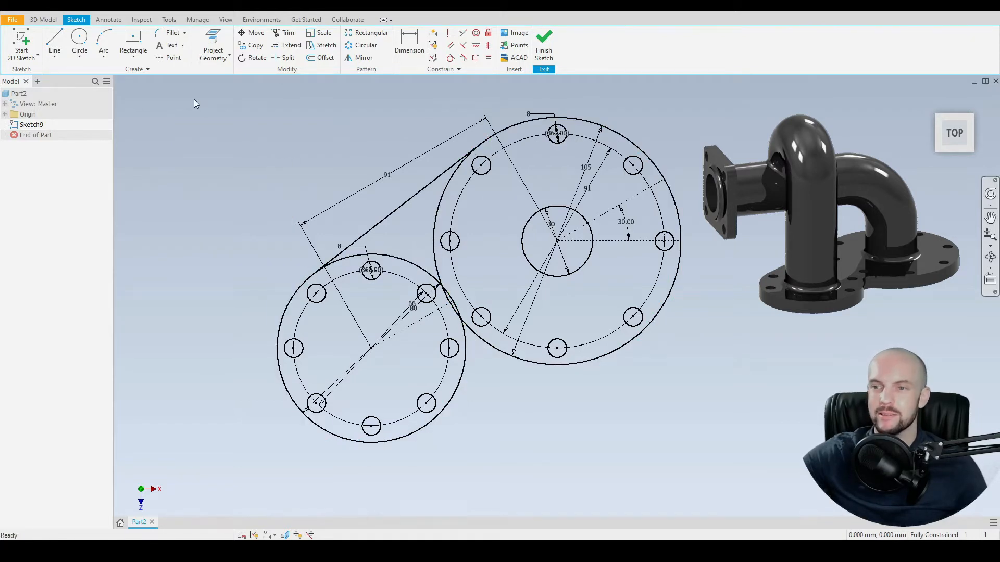
mouse_move(164, 98)
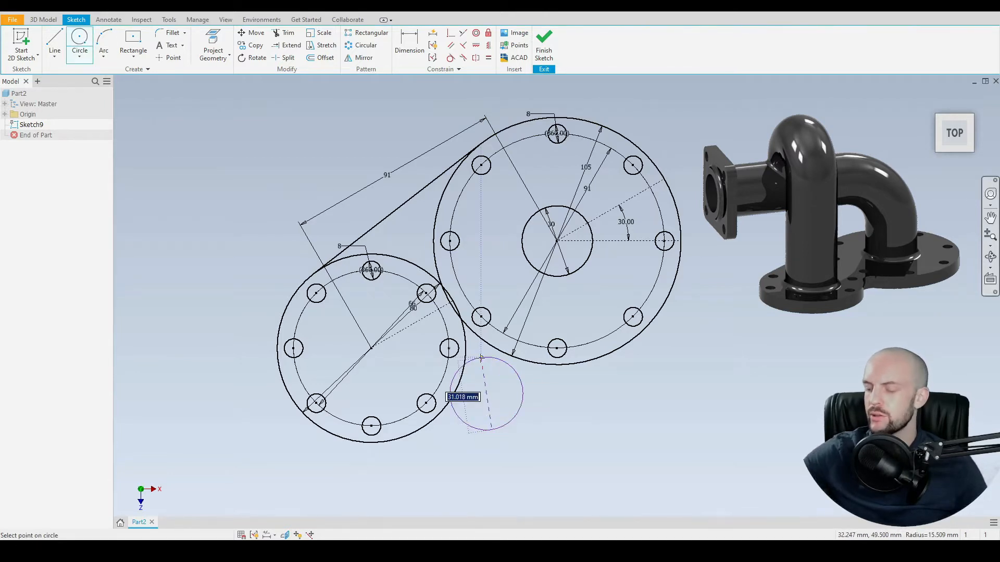
- Place a 16 mm circle between the flanges and make it tangent to both outlines
click(486, 396)
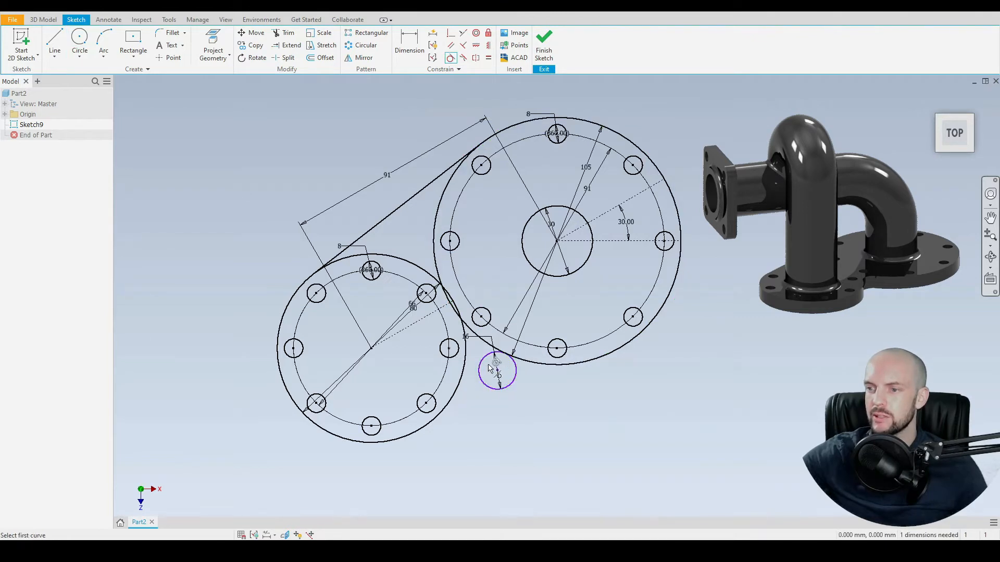
click(495, 368)
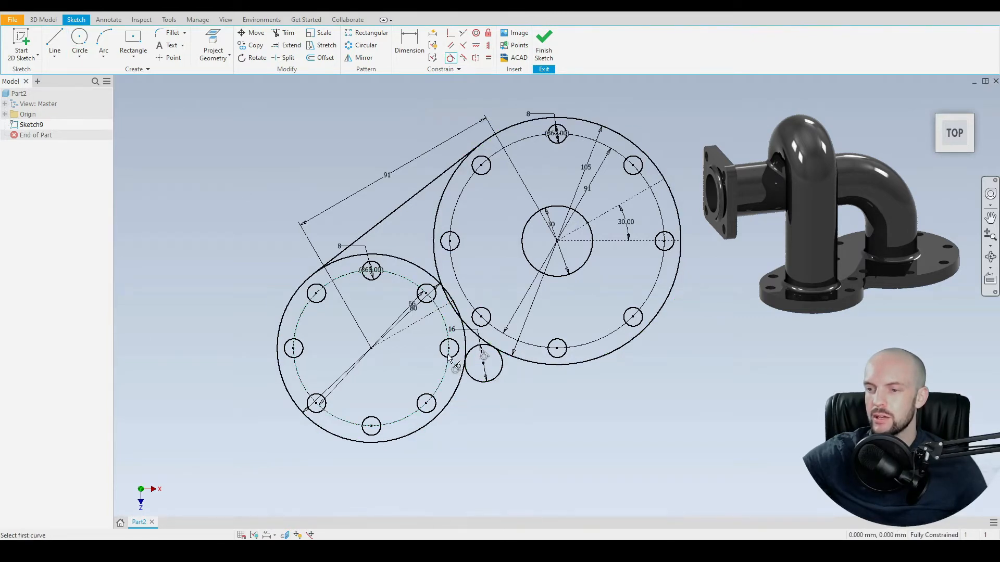
click(300, 293)
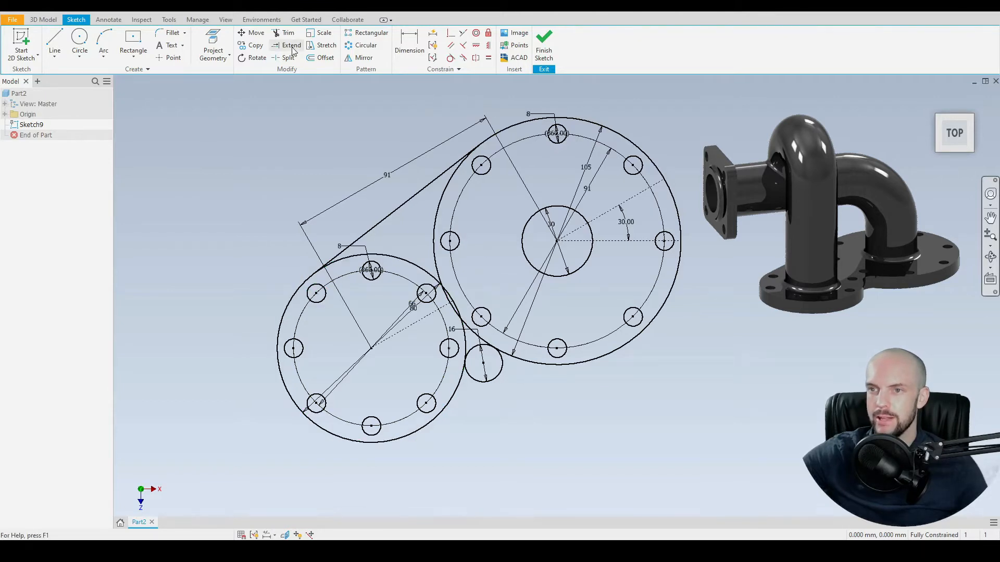
- Trim away the overlapping arcs to leave one continuous figure-eight outline
click(288, 33)
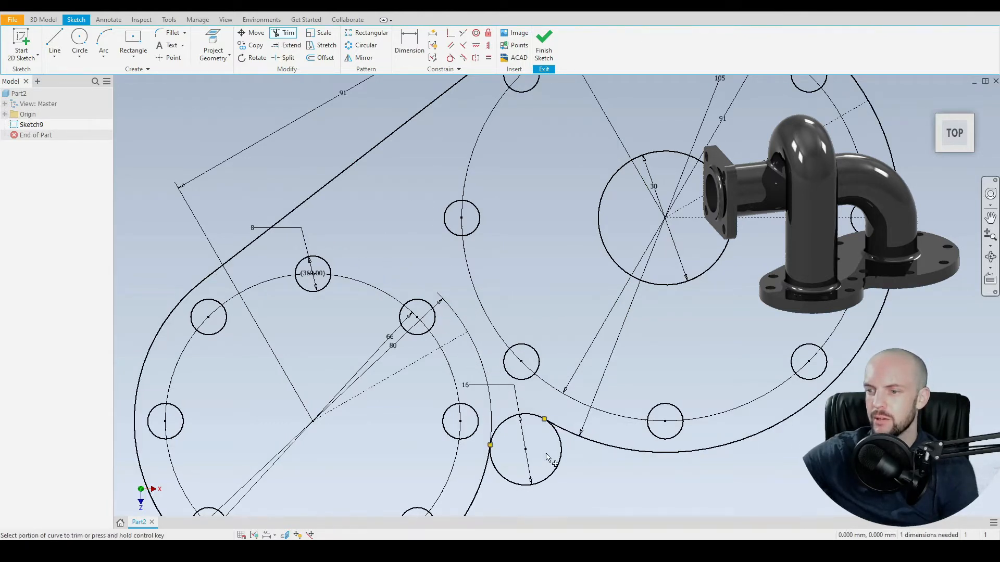
click(549, 456)
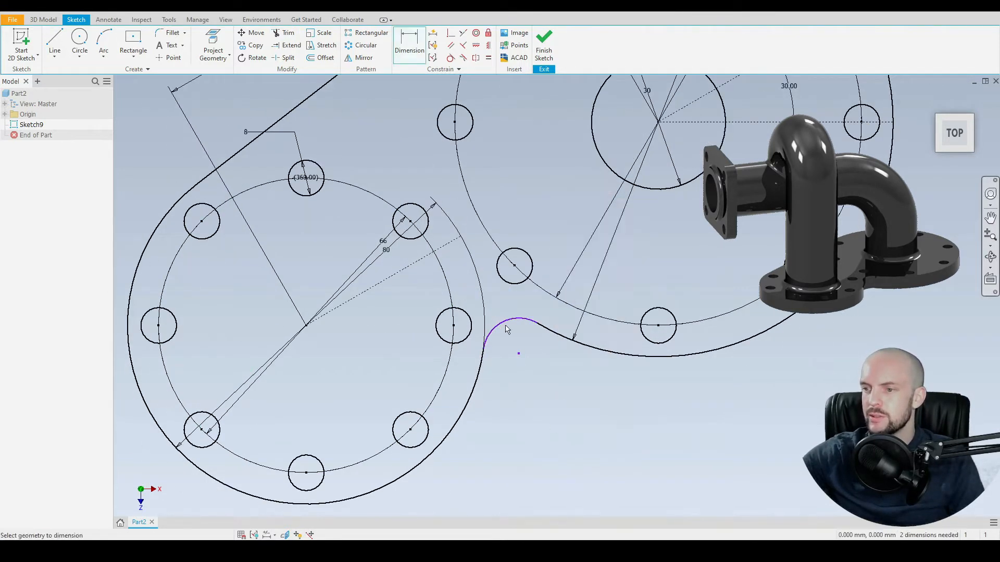
- Dimension the small connecting arc between the flanges
click(506, 328)
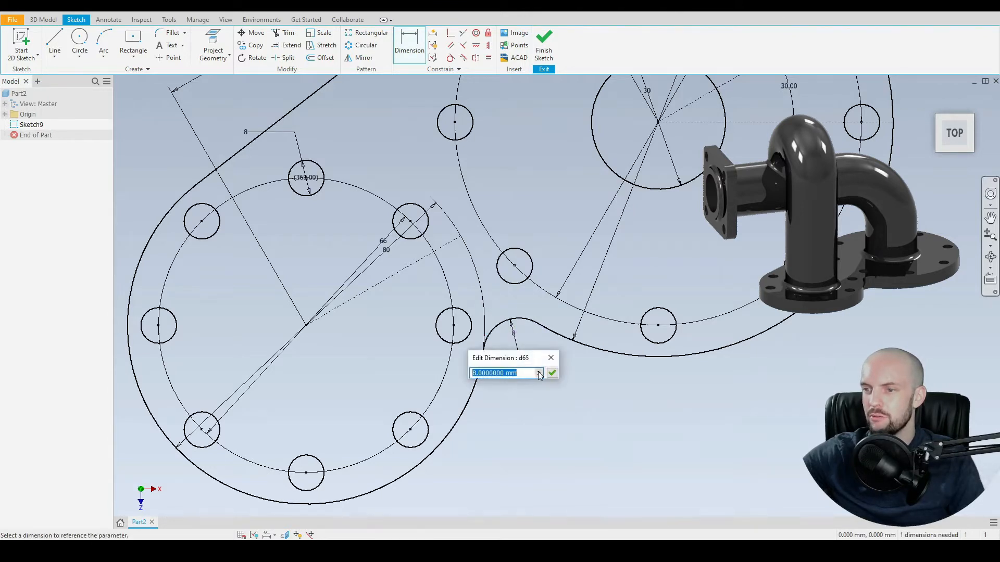
click(552, 372)
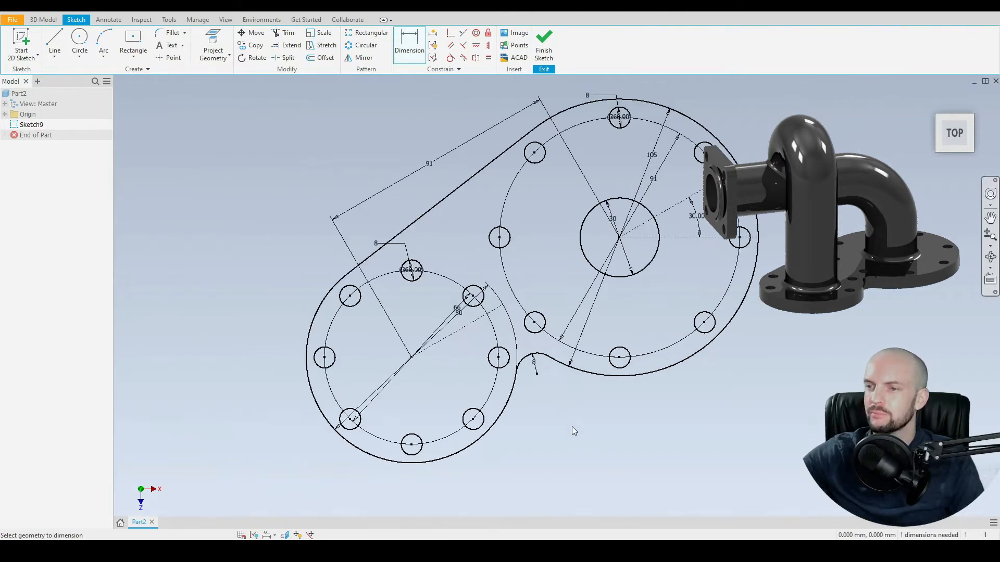
click(79, 41)
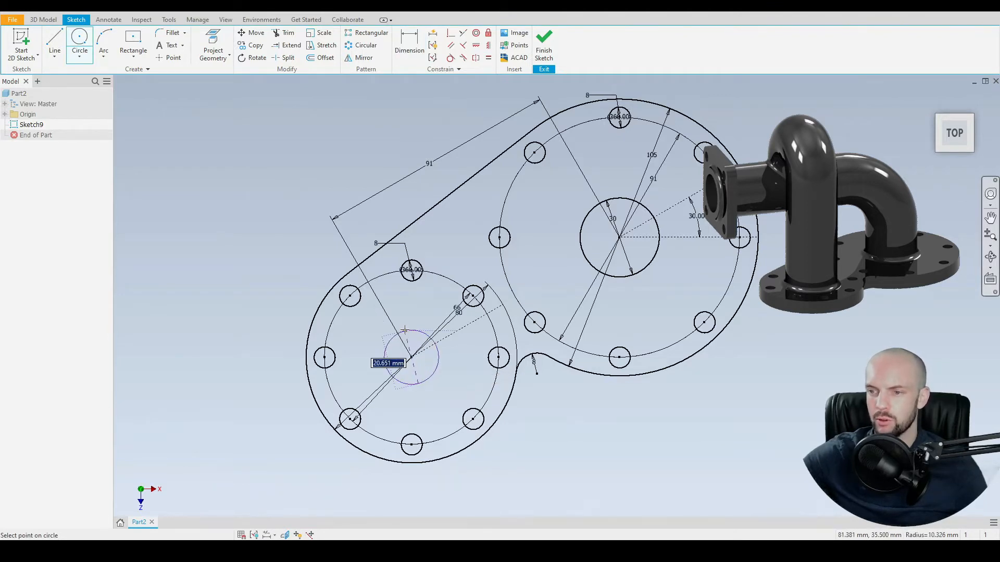
- Draw the centre bore circle at the left flange centre
click(411, 358)
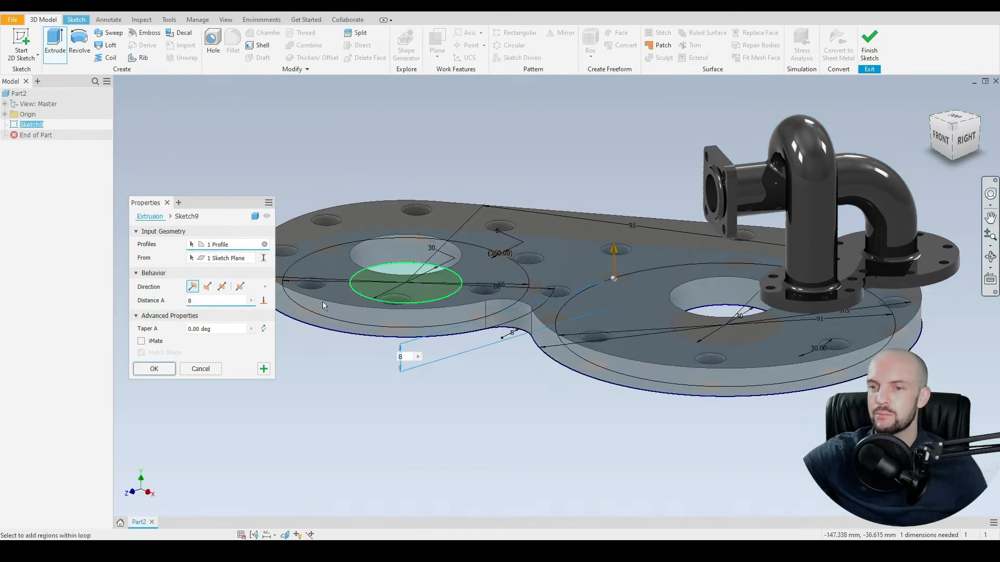
- Extrude the figure-eight profile 10 mm to commit the plate with bolt holes and bores
text(10)
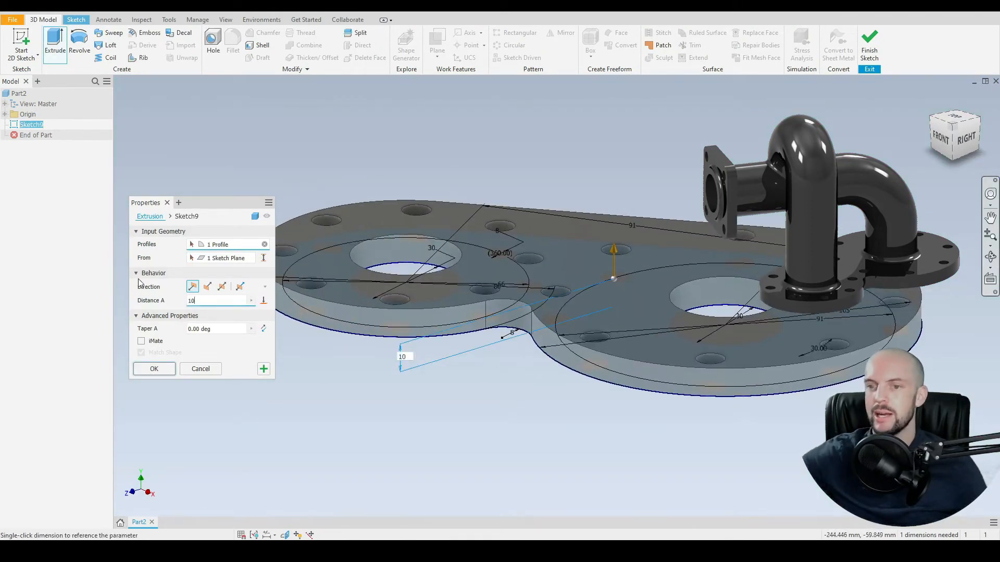
click(154, 368)
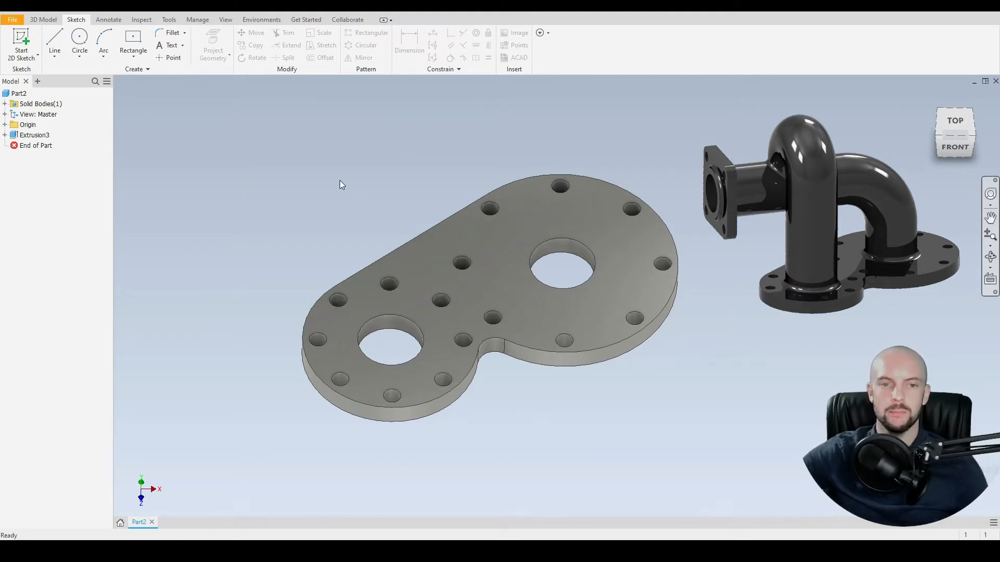
mouse_move(379, 177)
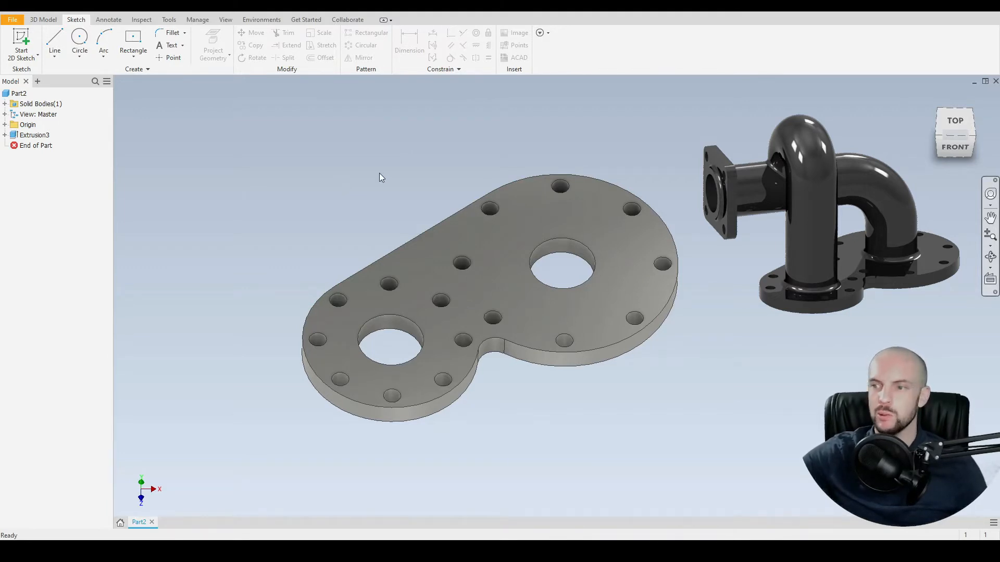
- Start a sketch on the XY plane and draw the line-arc-line pipe path from the plate
click(40, 155)
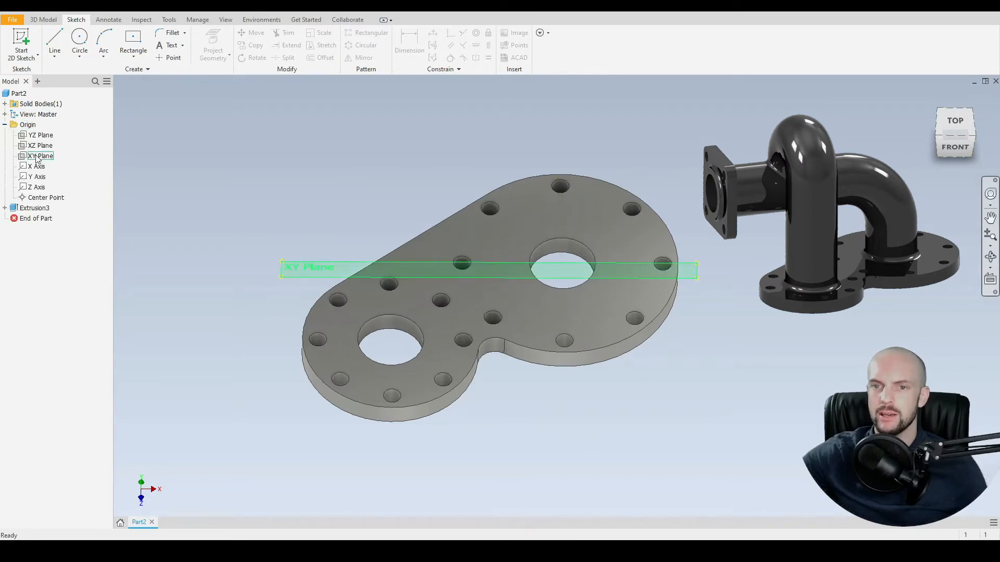
right_click(39, 155)
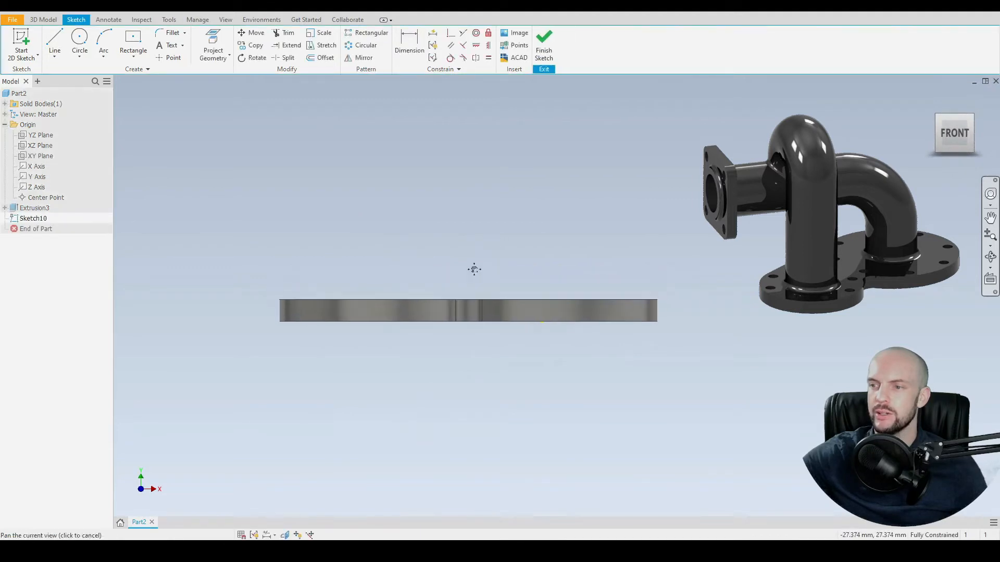
click(54, 44)
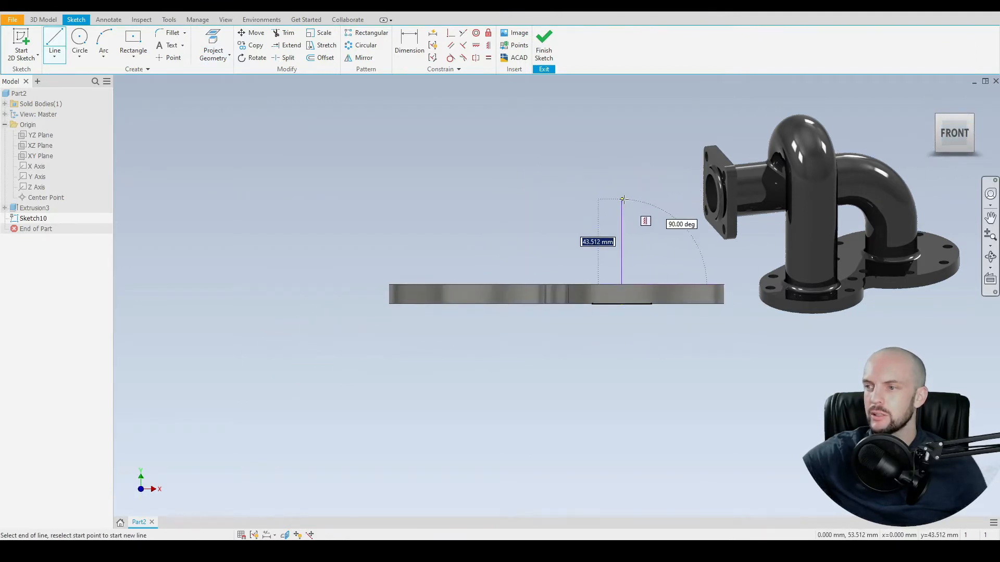
drag(623, 194, 484, 109)
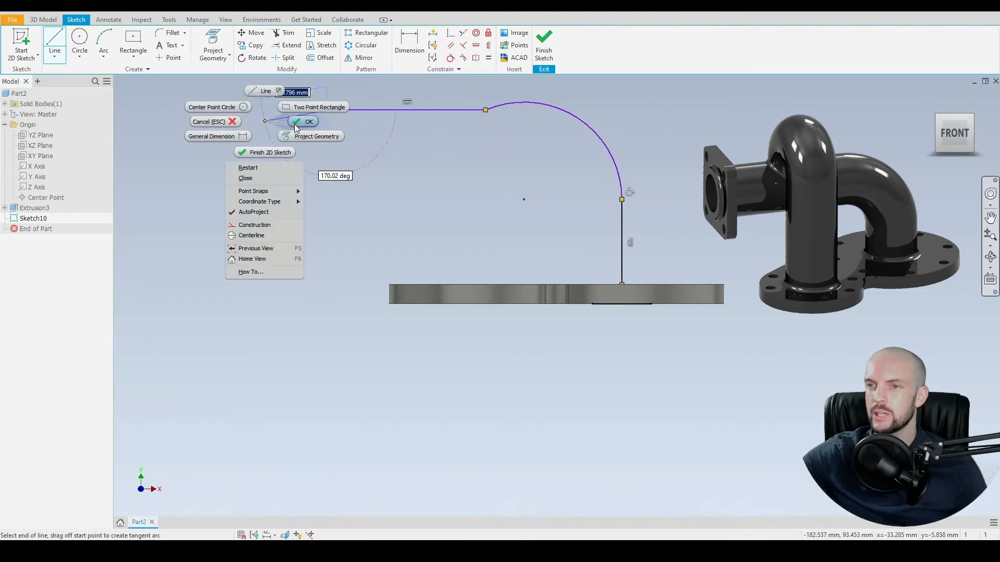
click(308, 122)
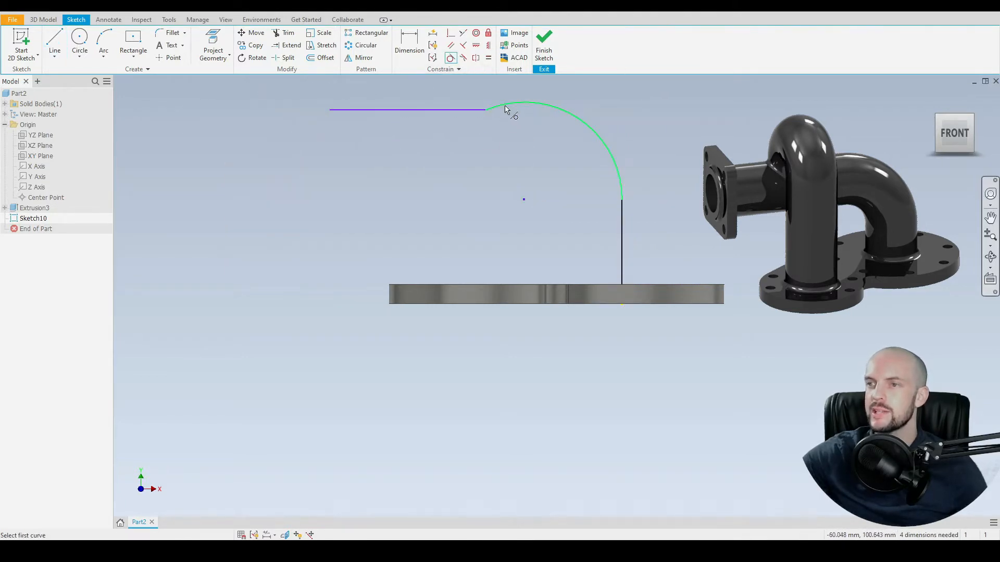
- Constrain the bend tangent, dimension its radius 40 mm and set the path height
click(490, 110)
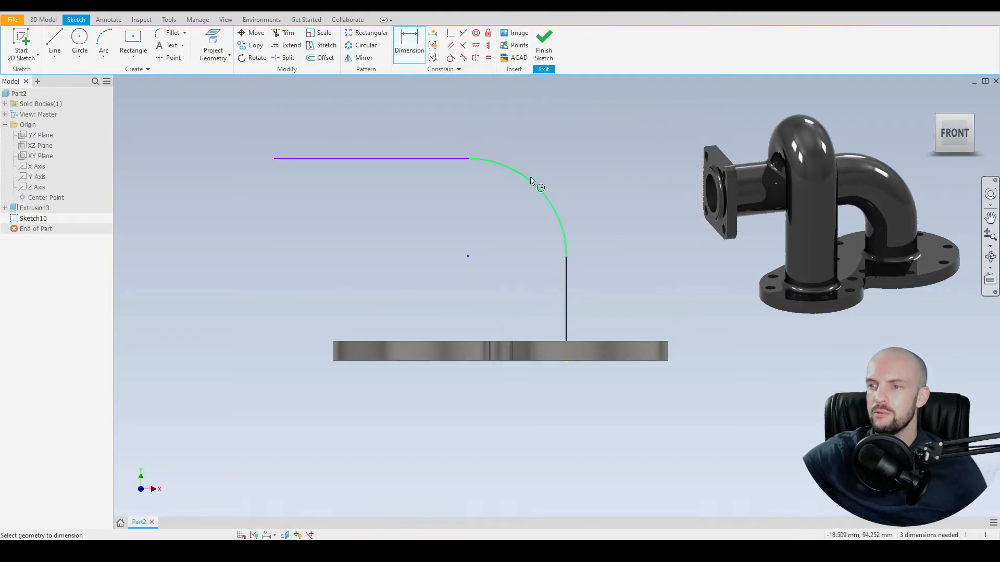
click(545, 185)
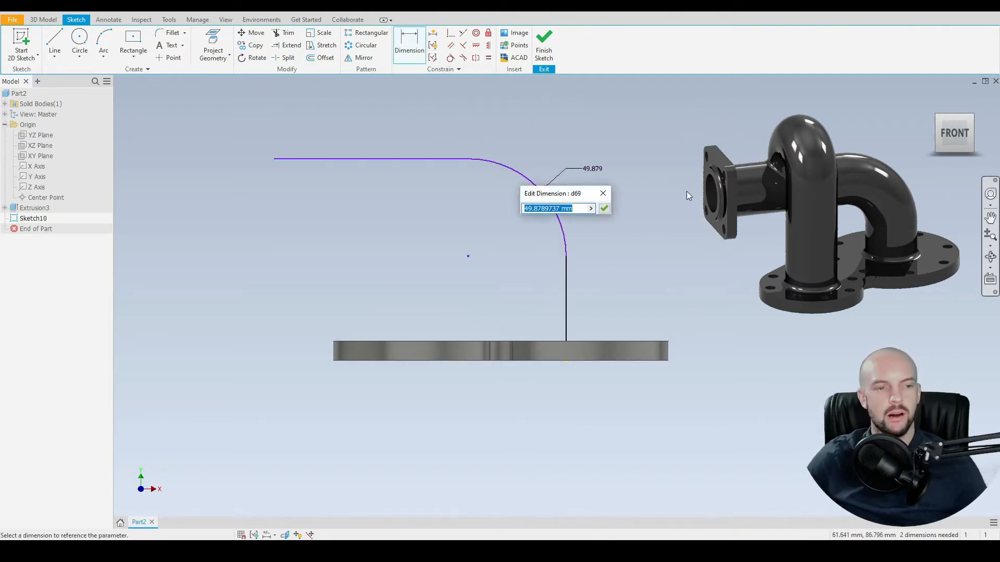
text(40)
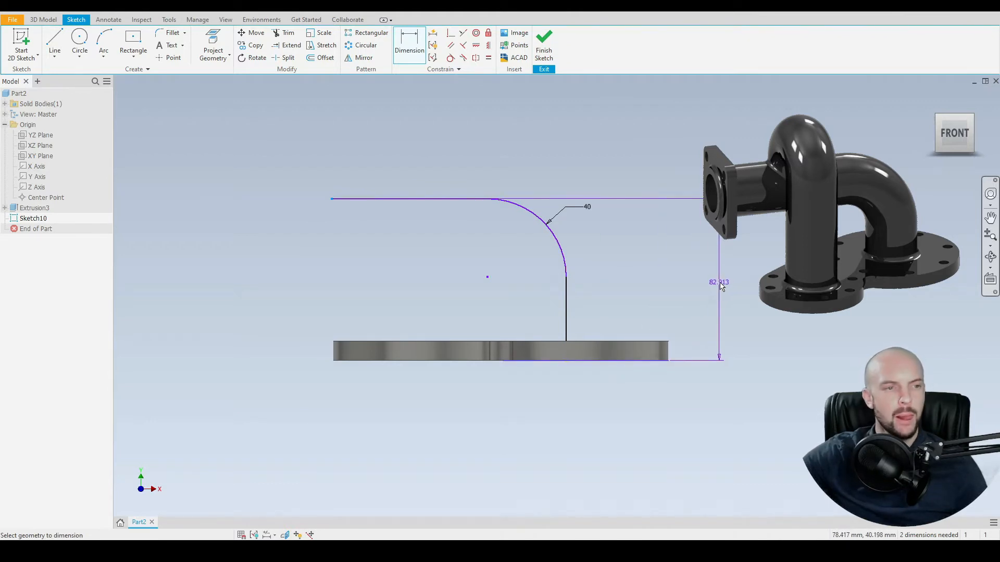
click(718, 282)
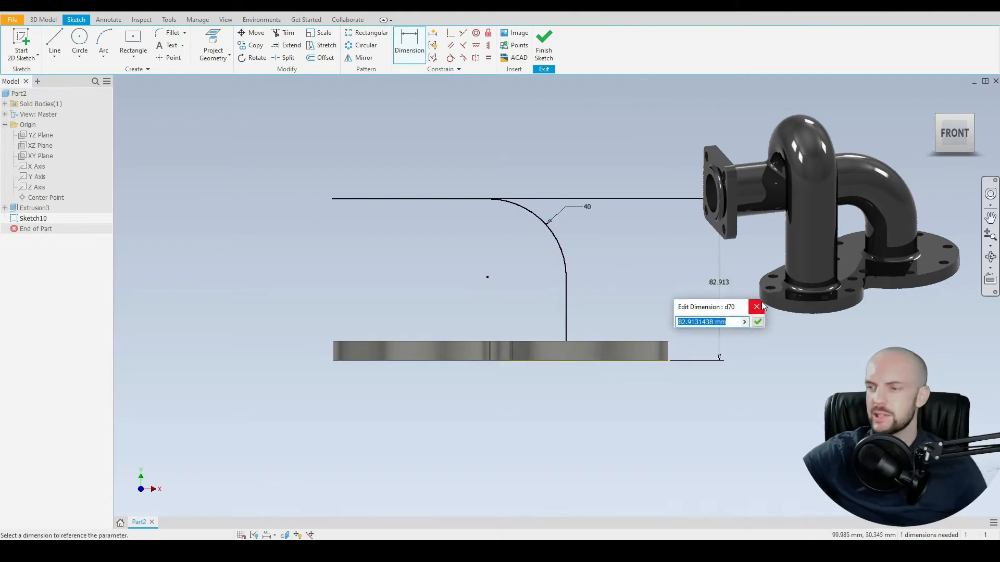
click(758, 322)
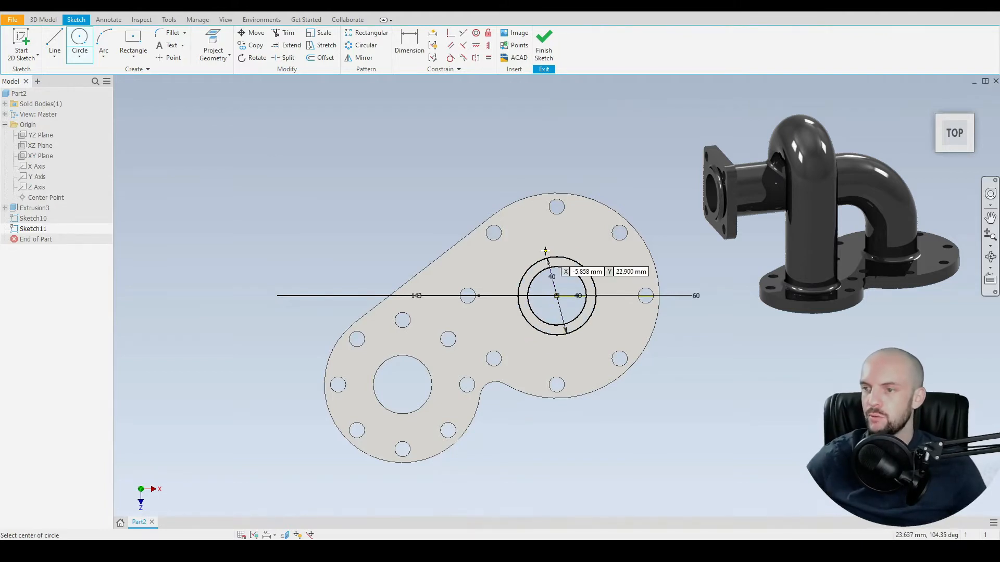
- Sweep the circular pipe profile along the bent path to create the first pipe
click(43, 19)
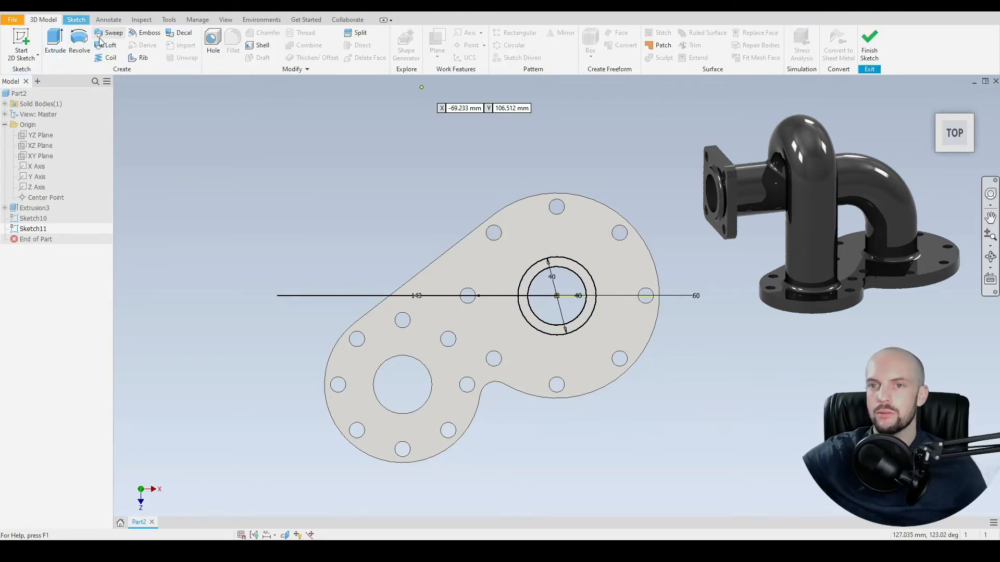
click(113, 32)
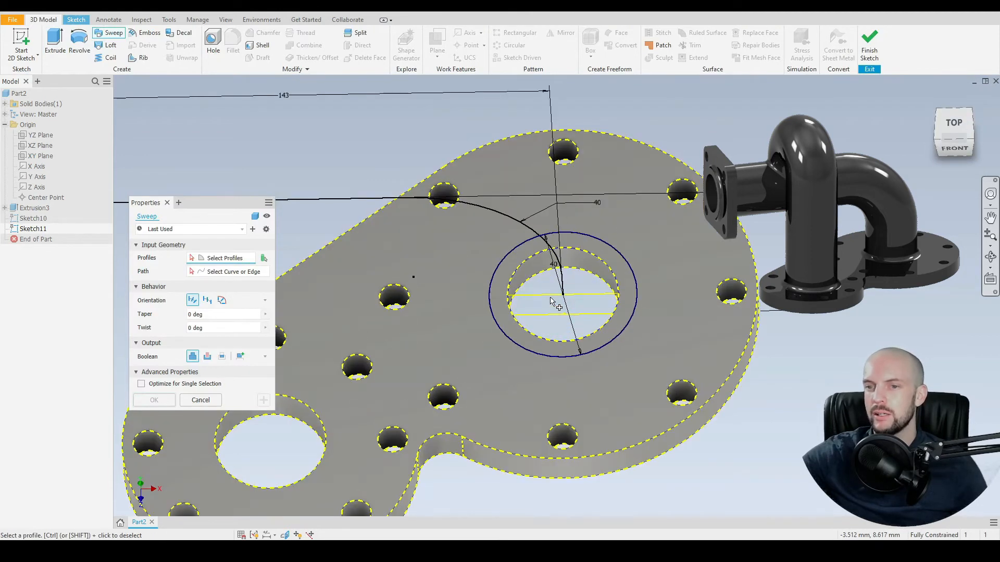
click(552, 300)
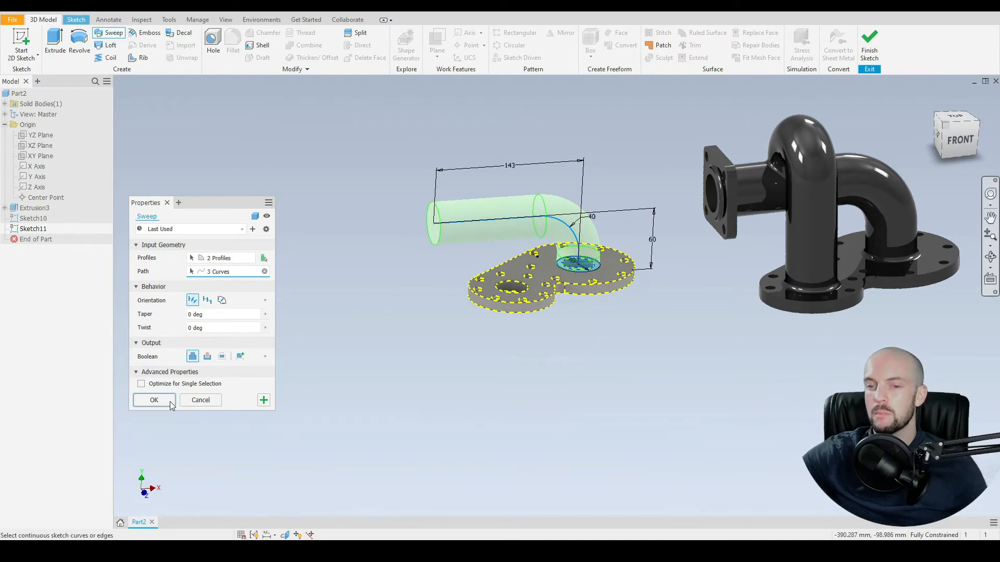
click(154, 400)
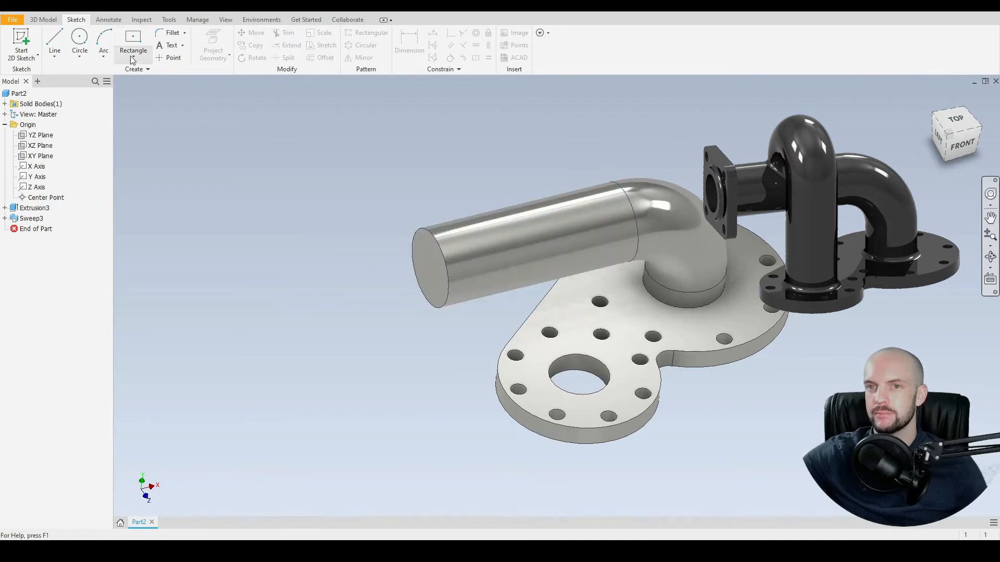
- Place a work plane on the horizontal pipe's open end face and start a sketch on it
click(436, 50)
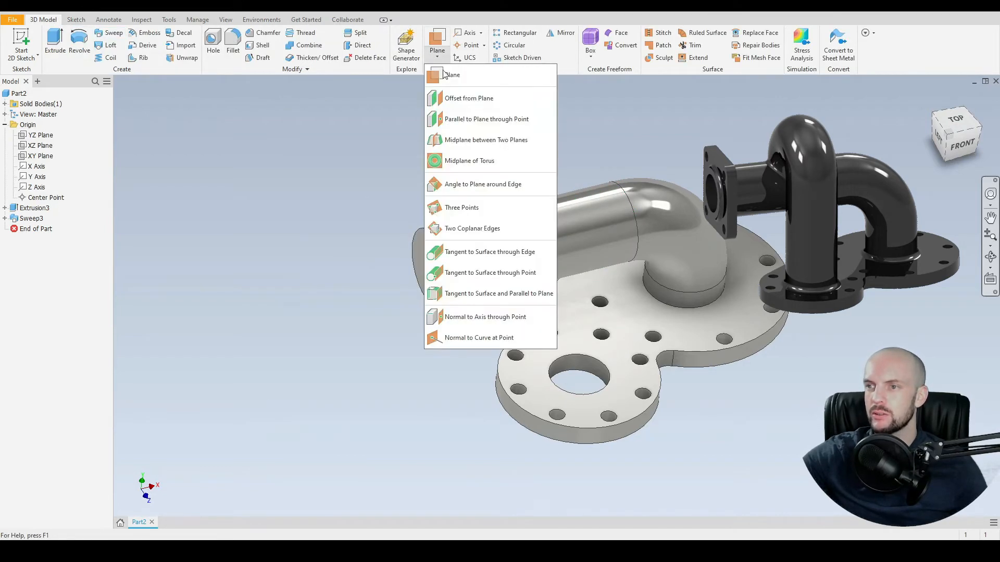
click(469, 98)
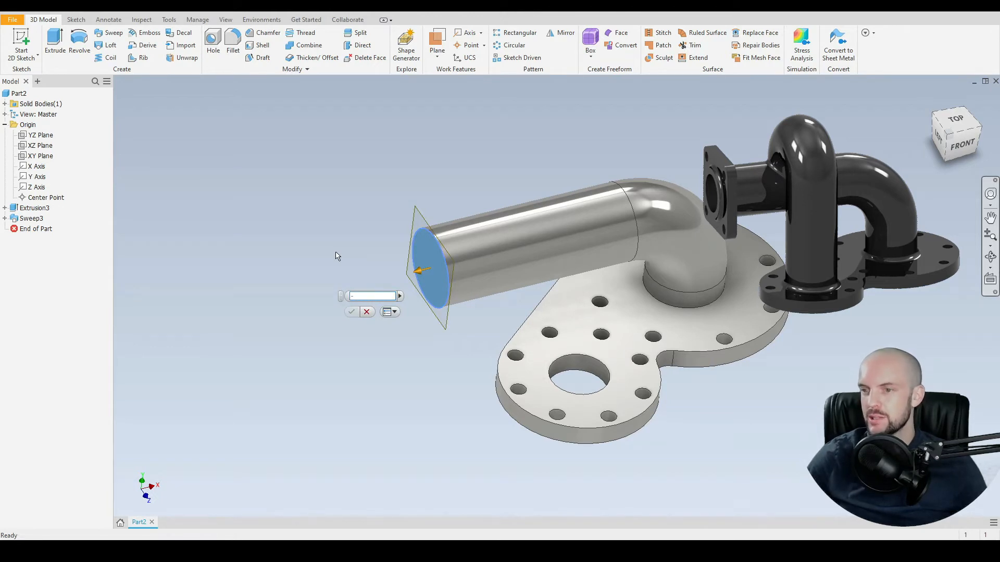
click(351, 311)
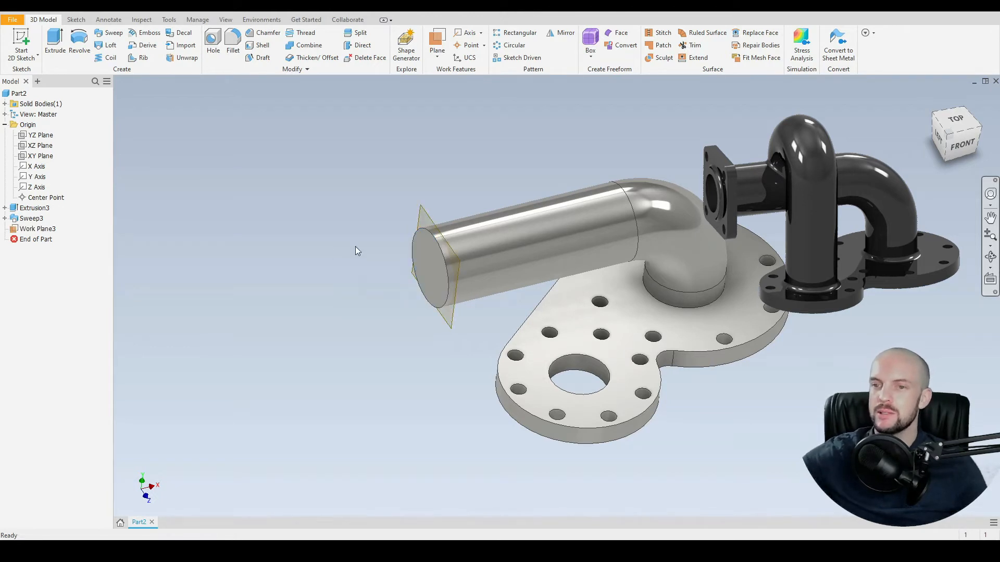
right_click(424, 229)
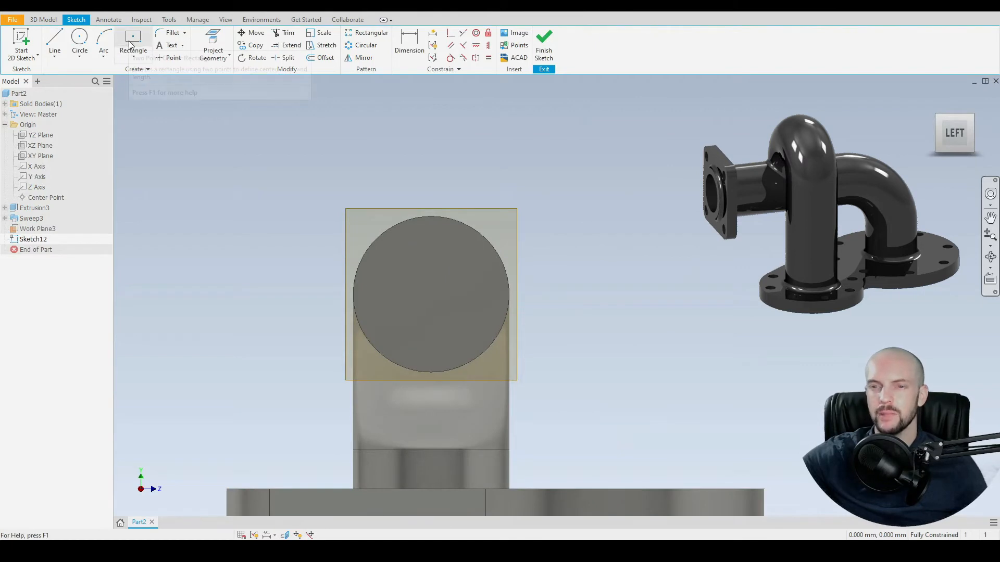
- Draw a 60×60 centred rectangle around the pipe end with 8 mm rounded corners
click(132, 45)
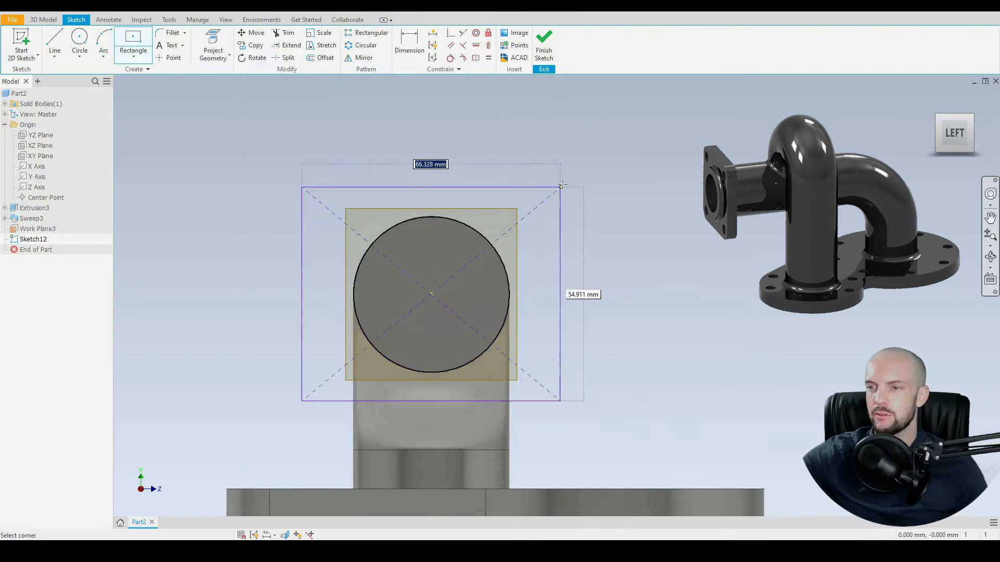
drag(561, 185, 568, 175)
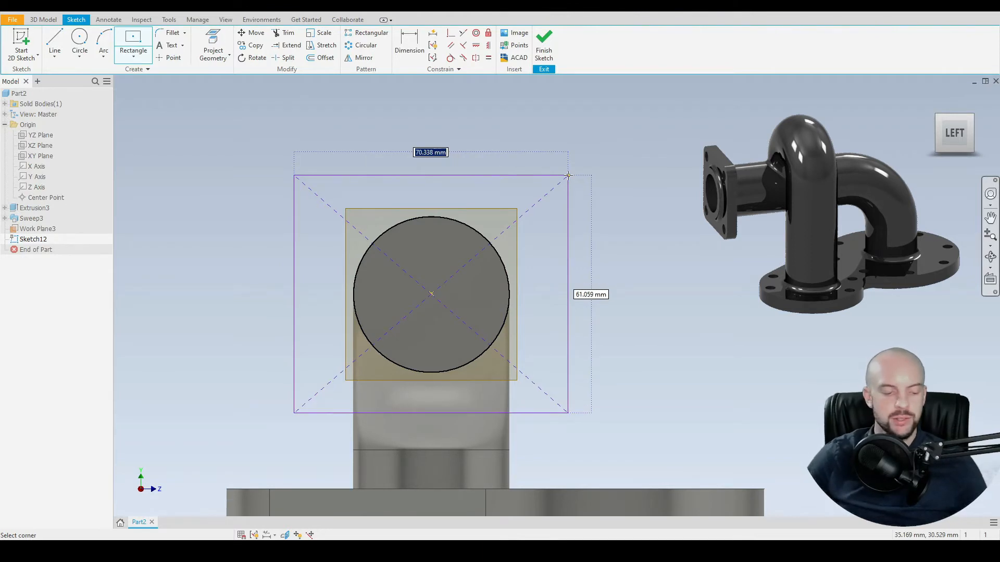
text(60)
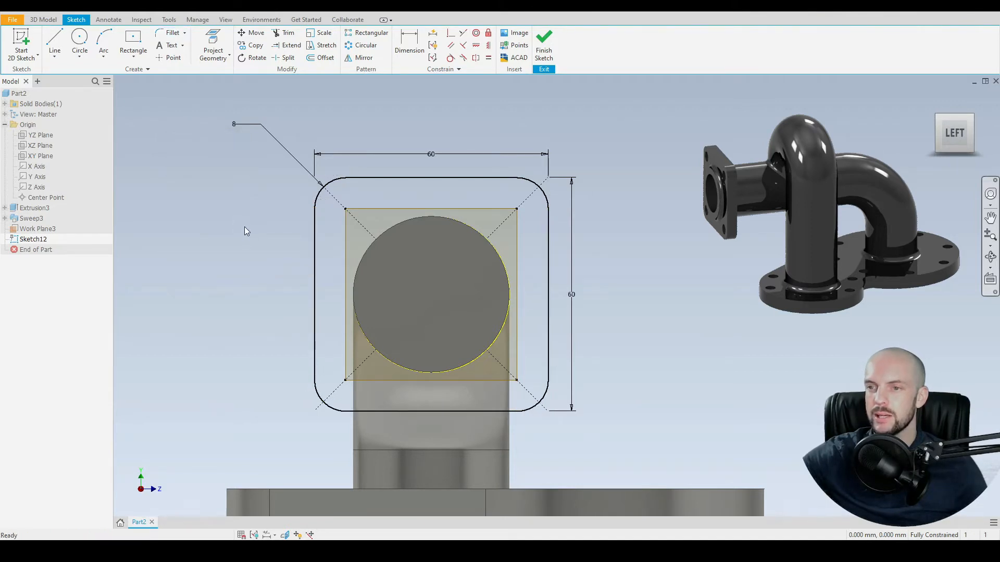
right_click(430, 293)
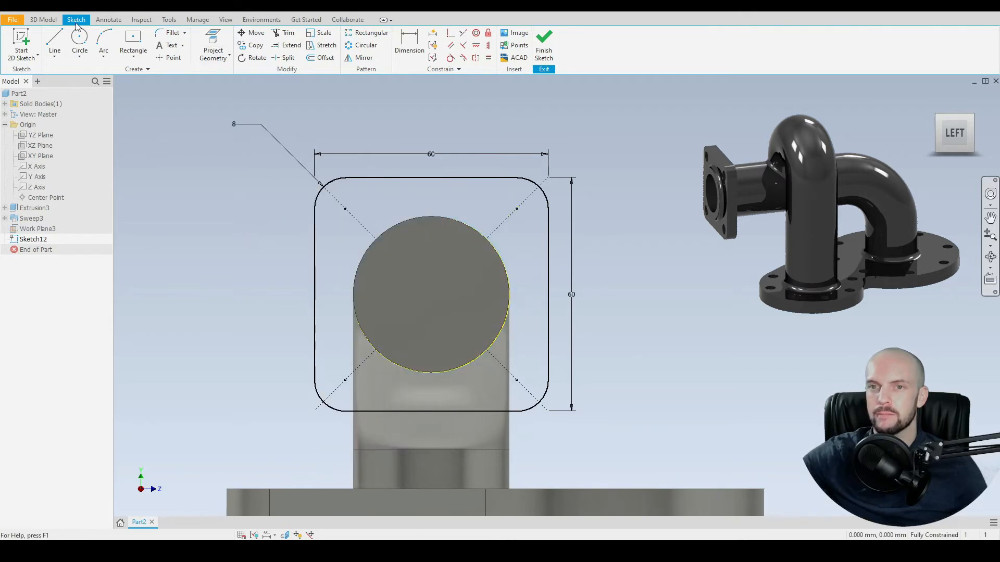
- Add the four corner bolt-hole circles spaced 44 mm apart and leave the sketch
click(79, 38)
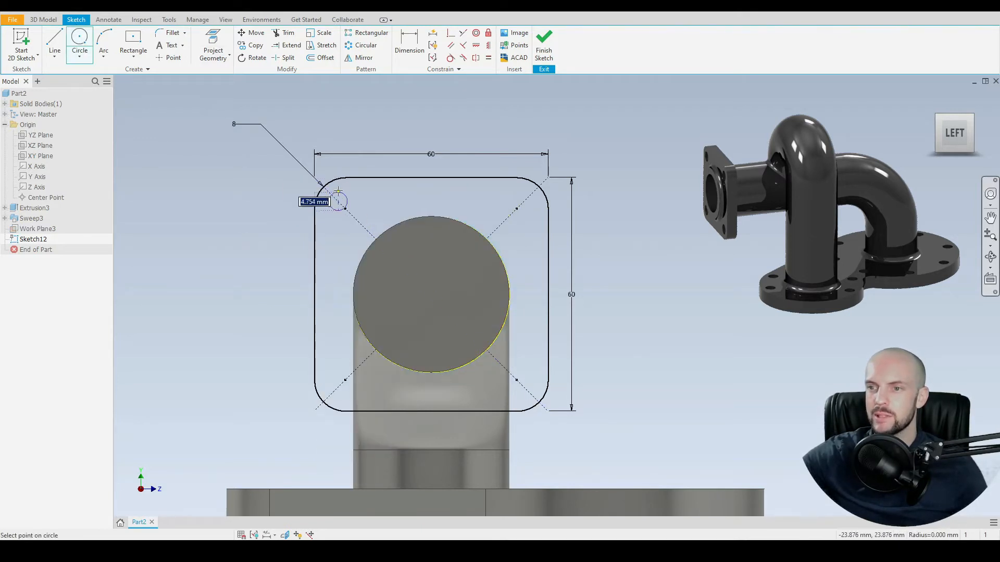
click(337, 203)
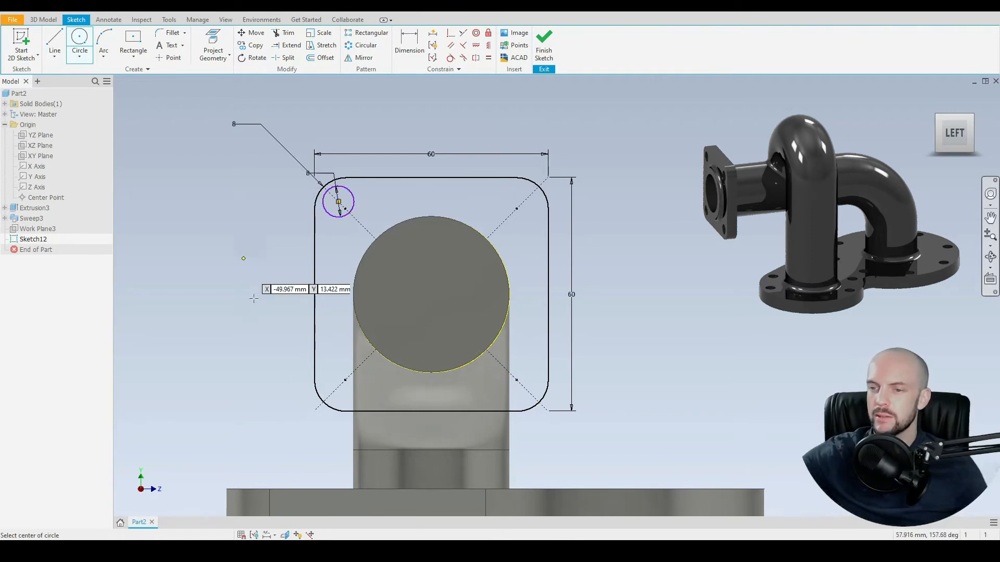
click(331, 389)
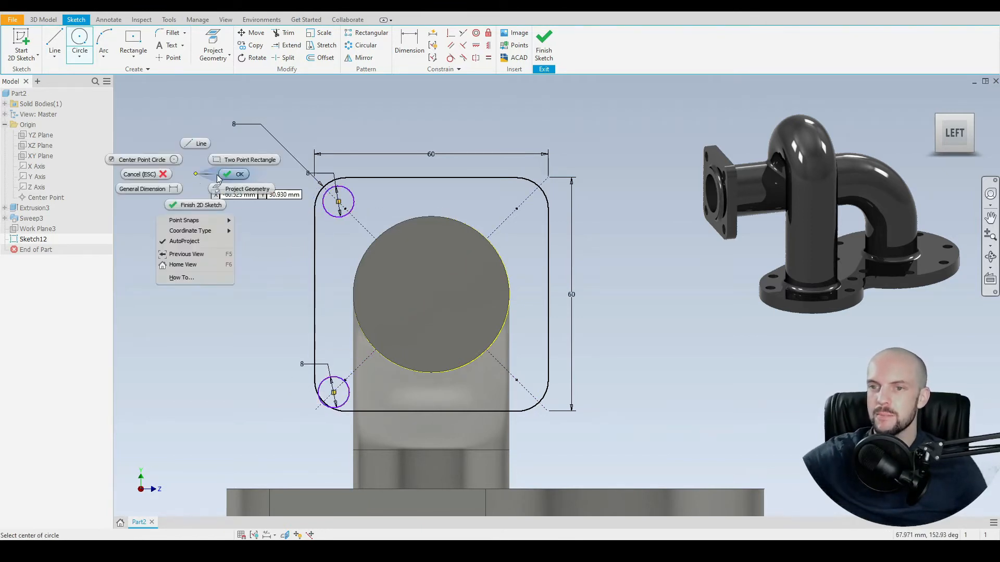
click(240, 174)
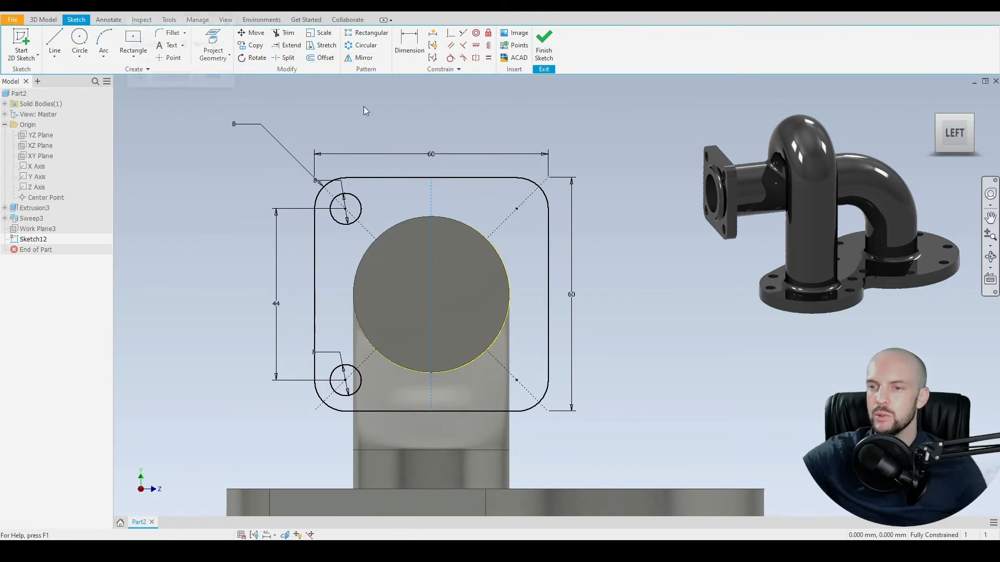
click(364, 58)
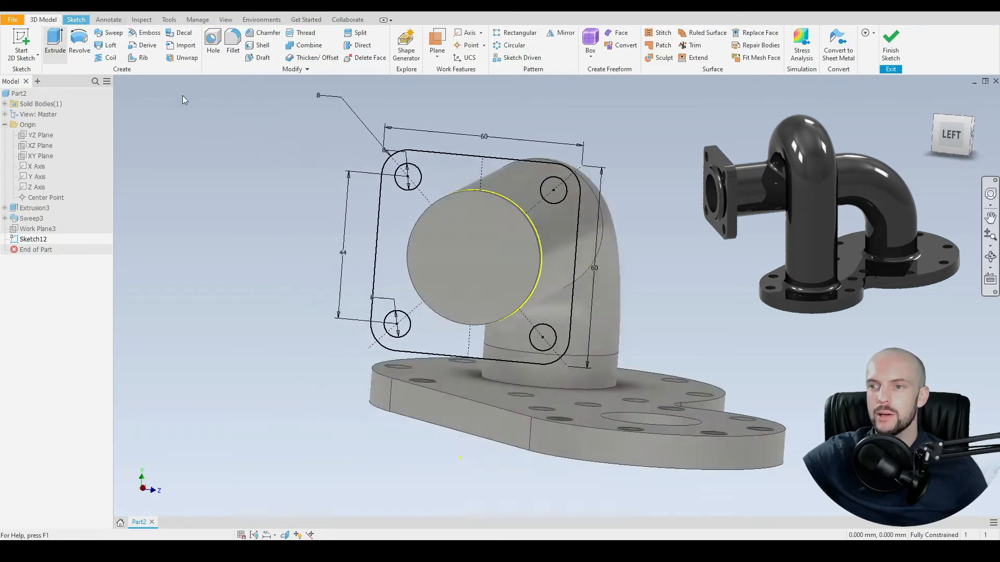
- Extrude the square flange profile 8 mm in the flipped direction with bolt holes
click(54, 50)
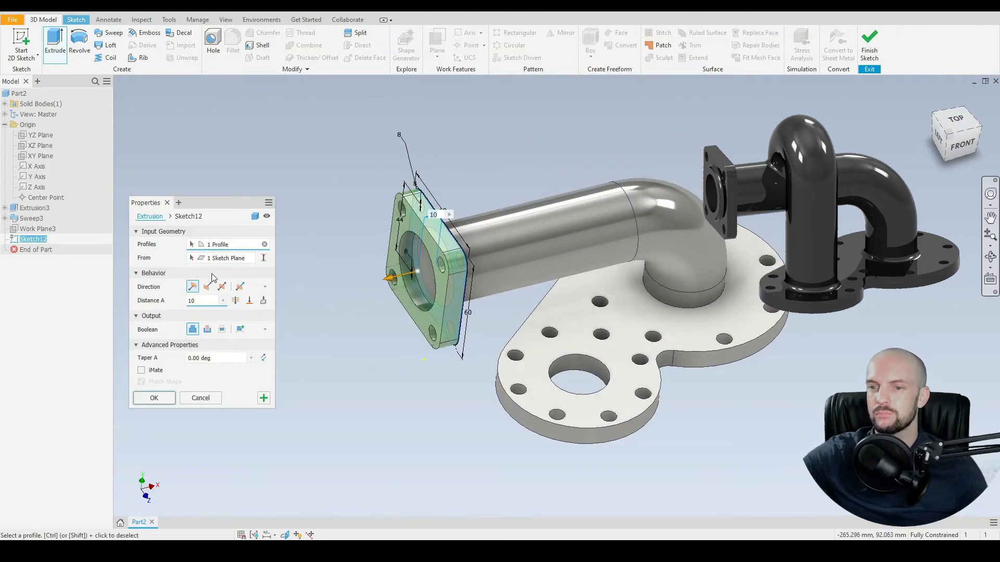
click(206, 286)
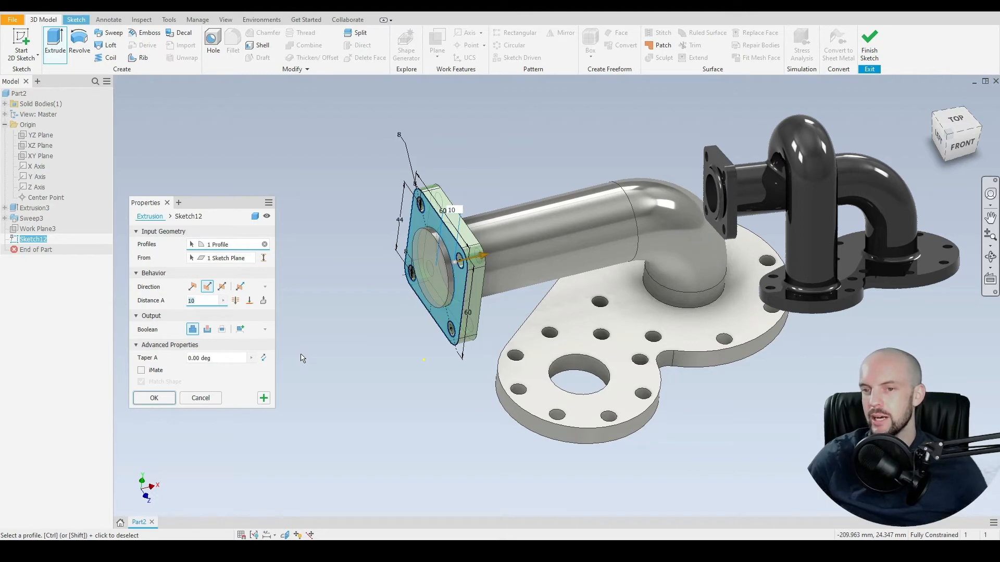
text(8)
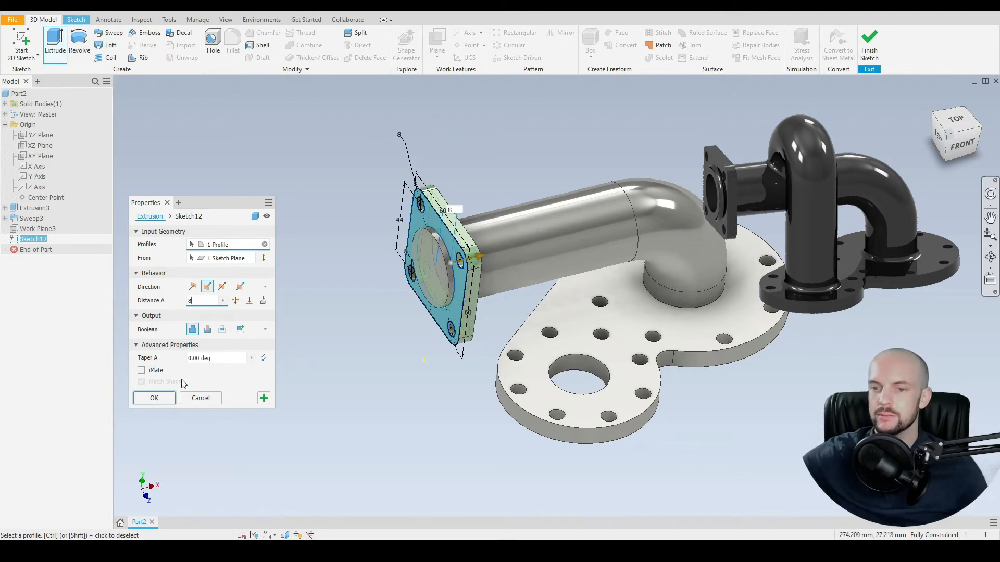
click(155, 396)
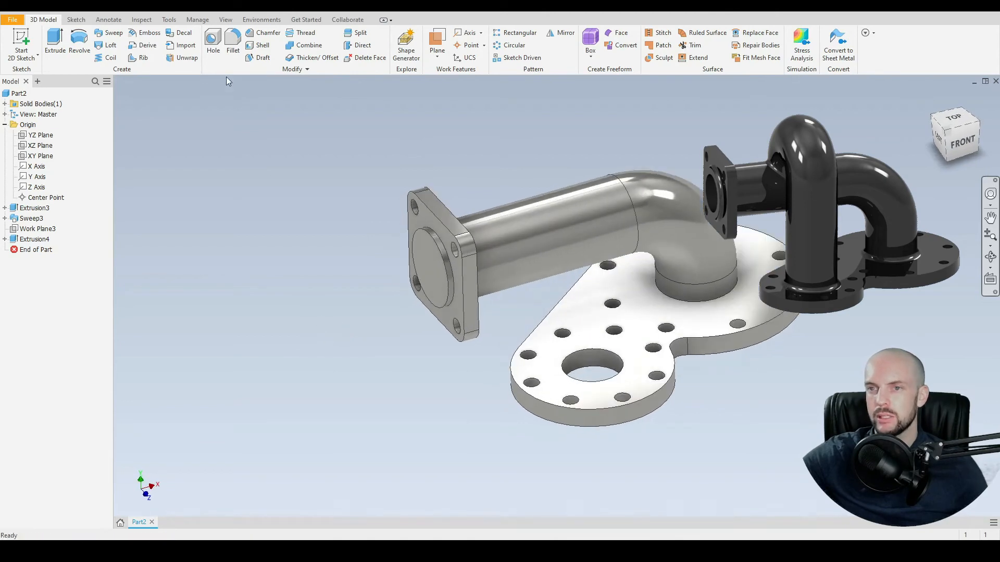
- Round the pipe-to-square-flange joint edges with a 3 mm fillet
click(232, 50)
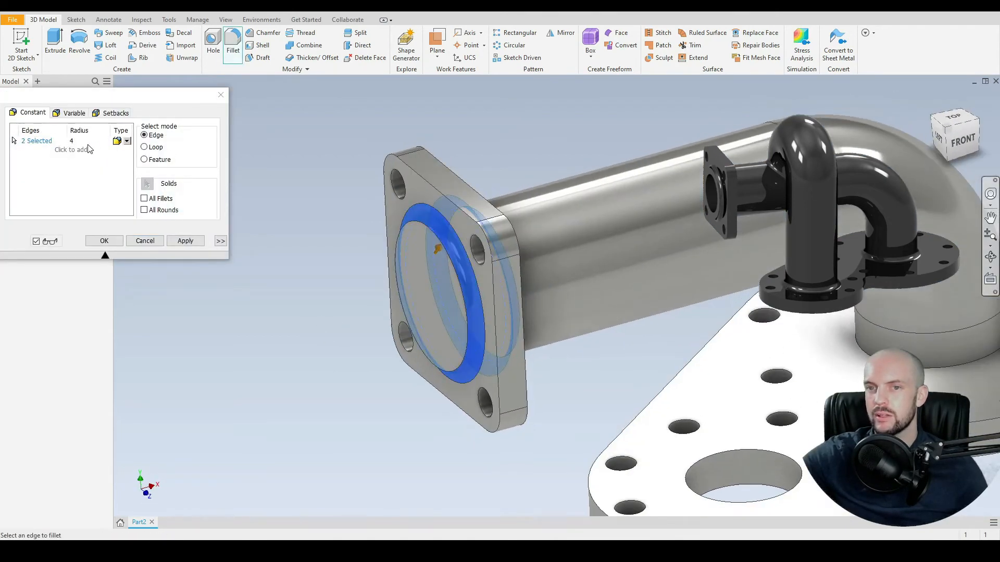
text(3)
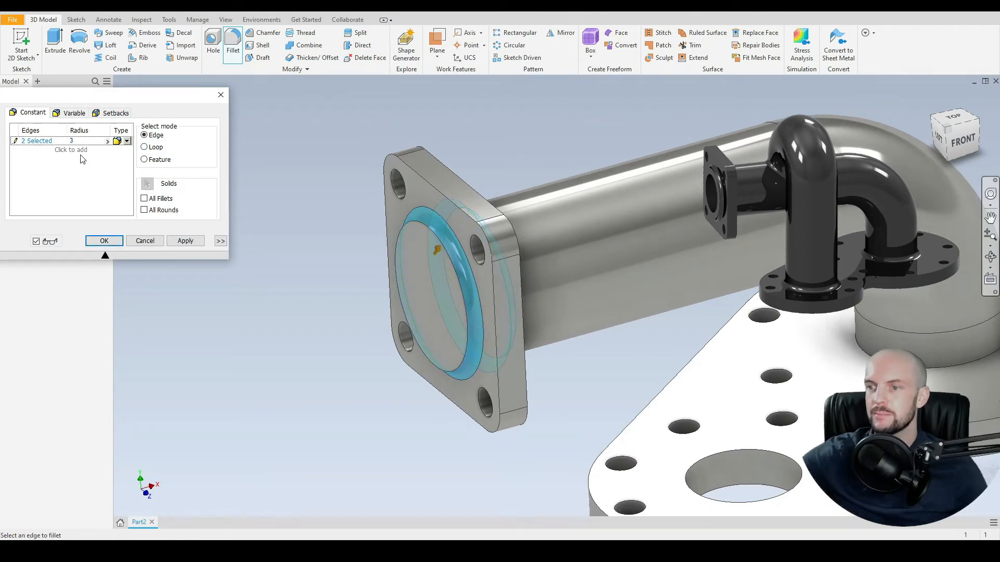
click(104, 241)
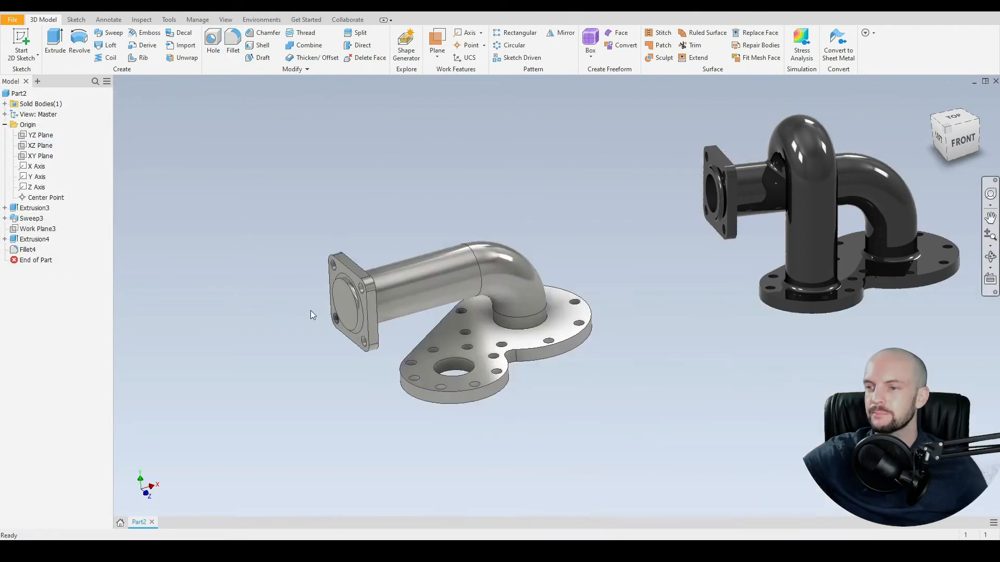
mouse_move(322, 345)
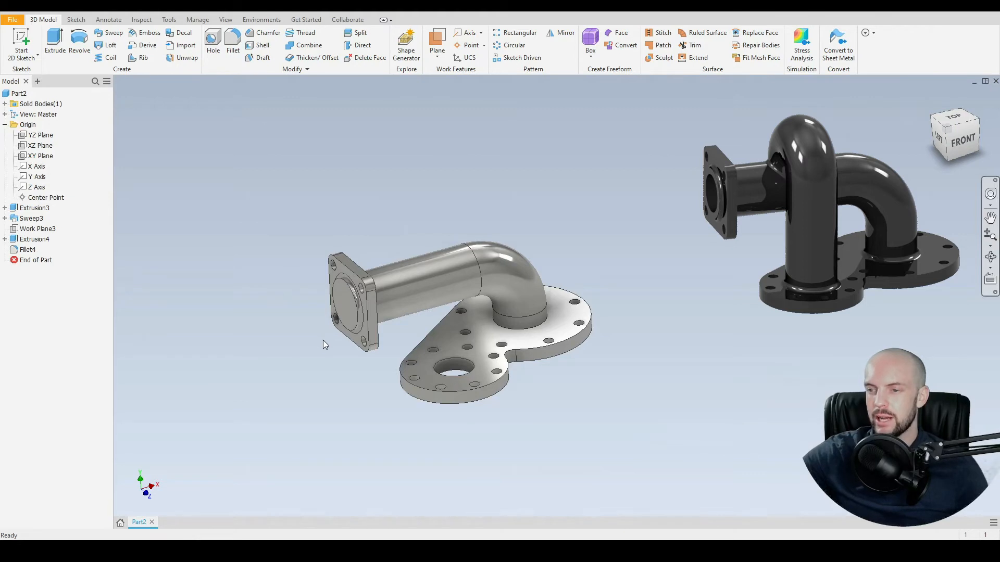
mouse_move(288, 340)
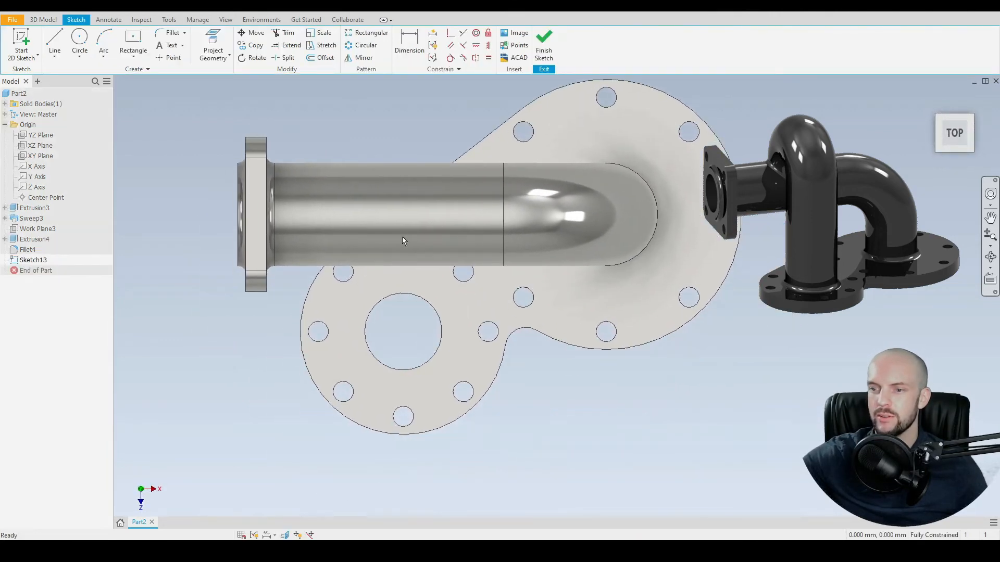
mouse_move(172, 58)
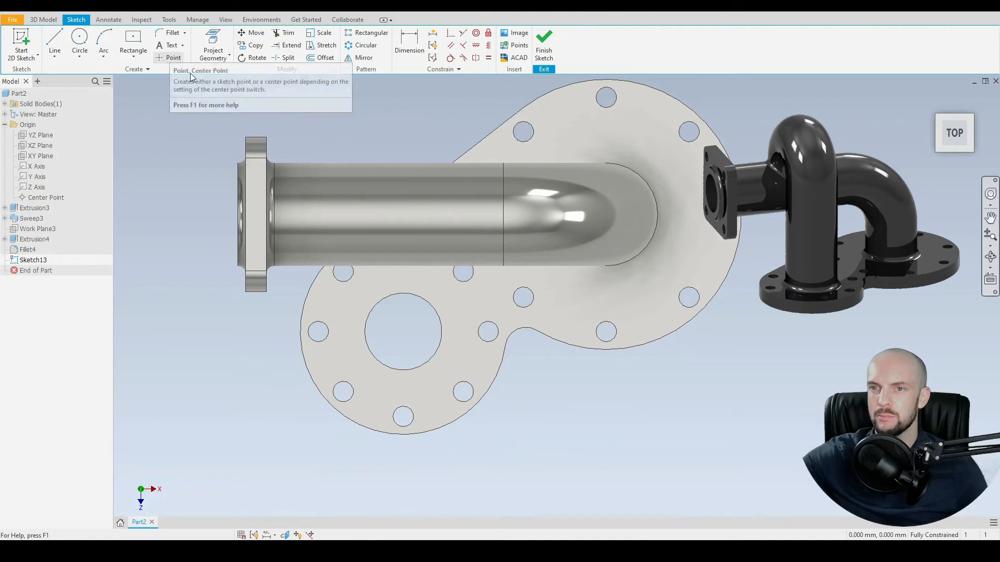
- Place a sketch point at the large hole's centre on the plate face and finish the sketch
click(403, 330)
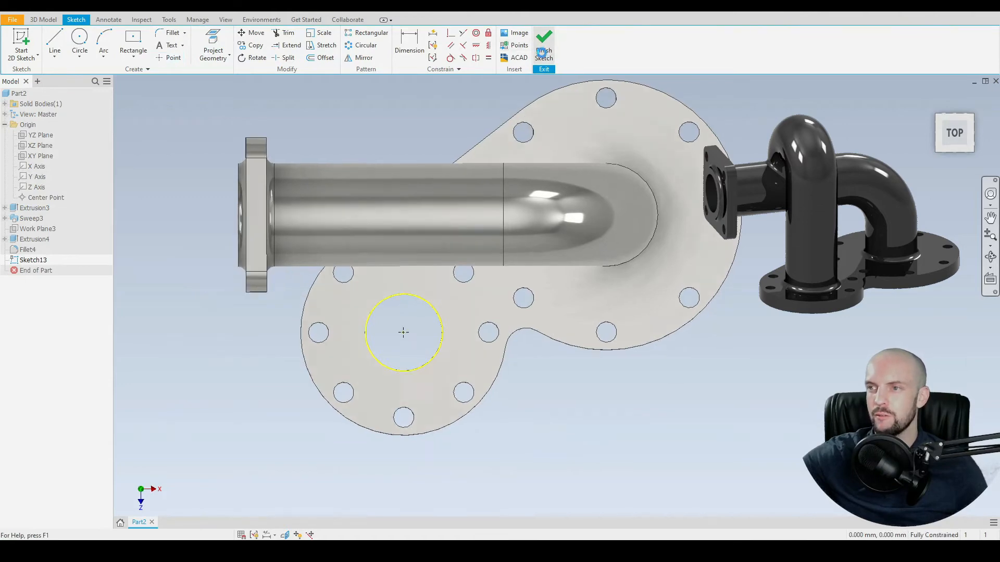
click(543, 45)
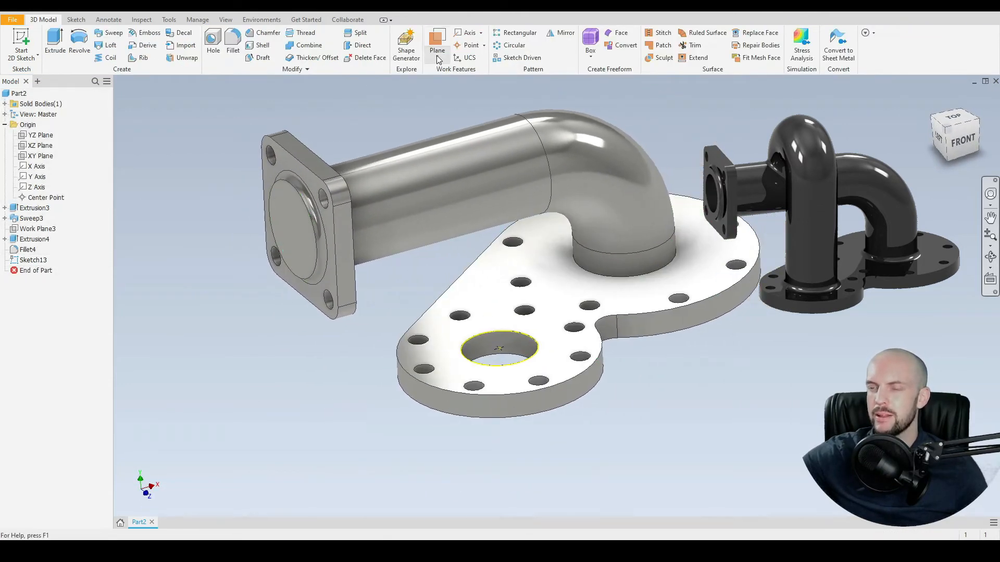
- Create a work plane parallel to a face through the hole-centre point
click(437, 51)
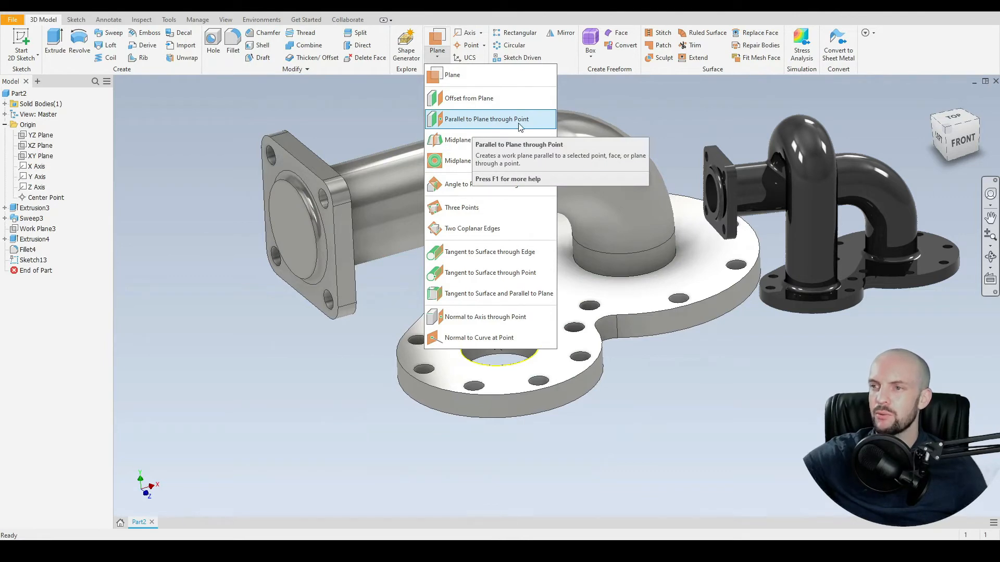
mouse_move(479, 121)
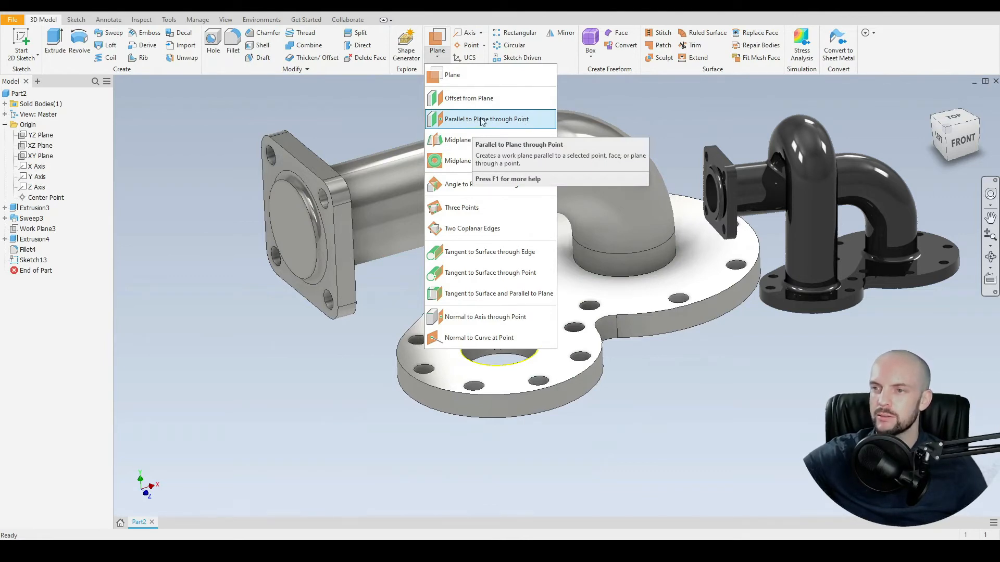
click(487, 119)
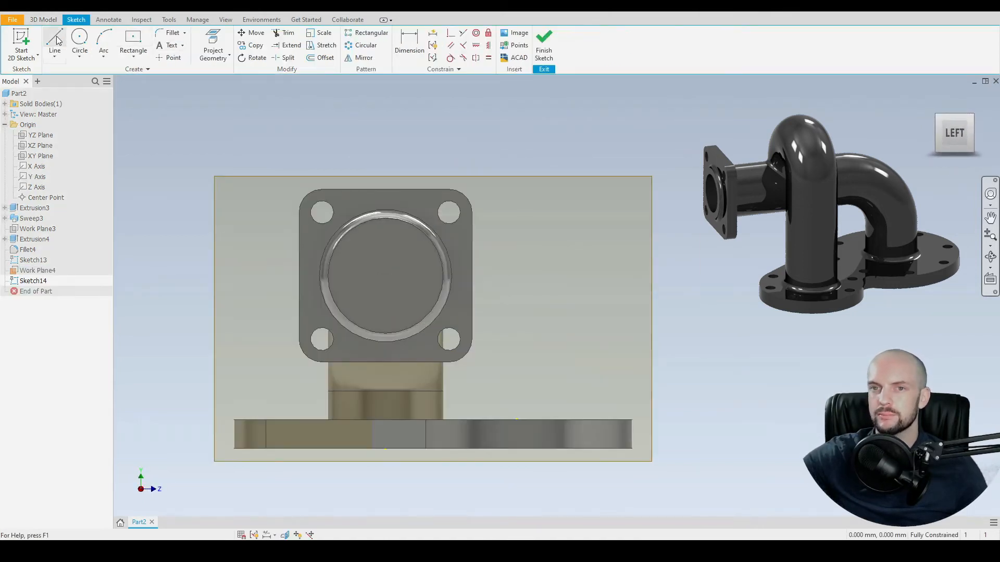
- Finish the sketch on Work Plane4 and hide the Sketch13 and Sketch14 helper sketches
click(54, 42)
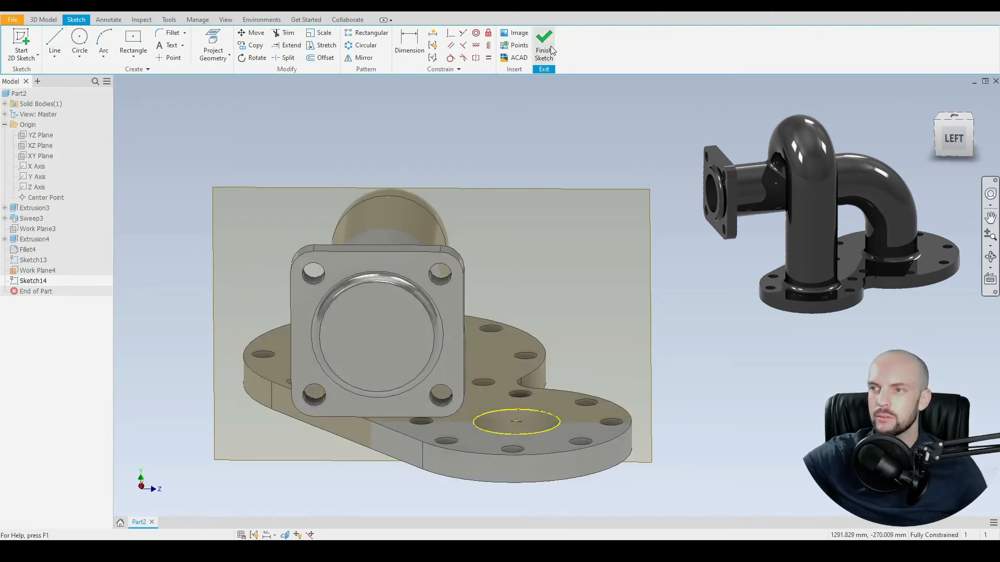
click(543, 42)
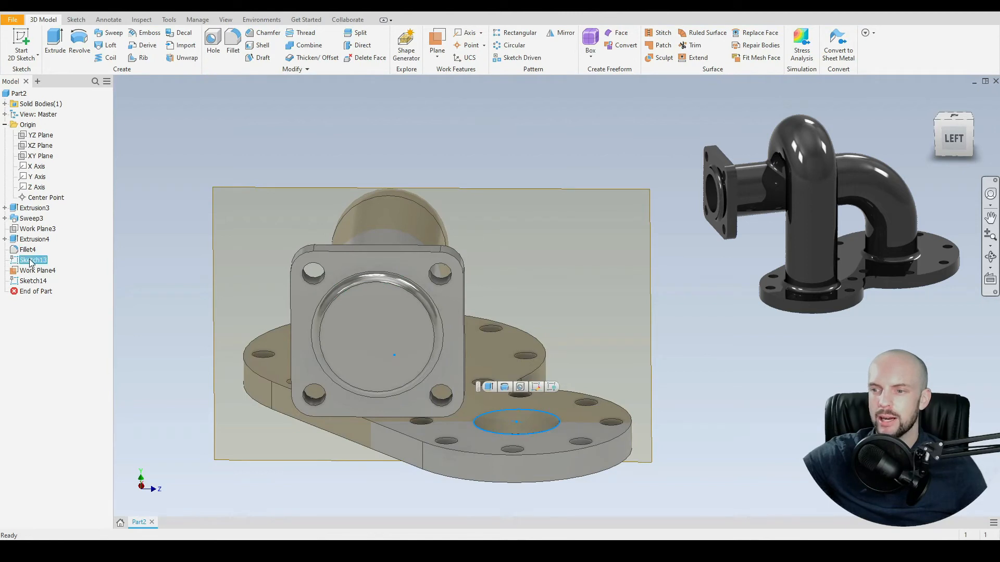
right_click(33, 261)
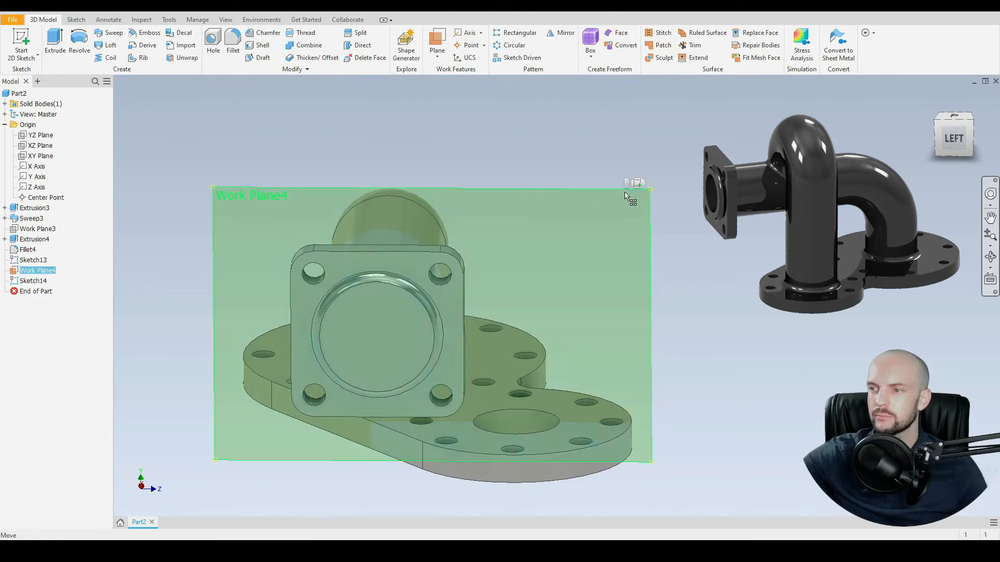
right_click(32, 280)
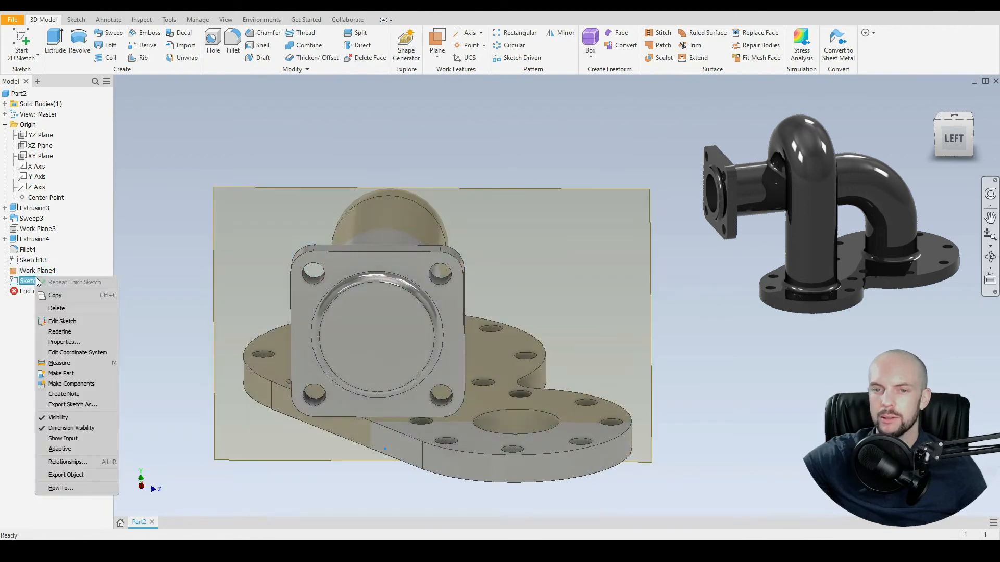
click(61, 321)
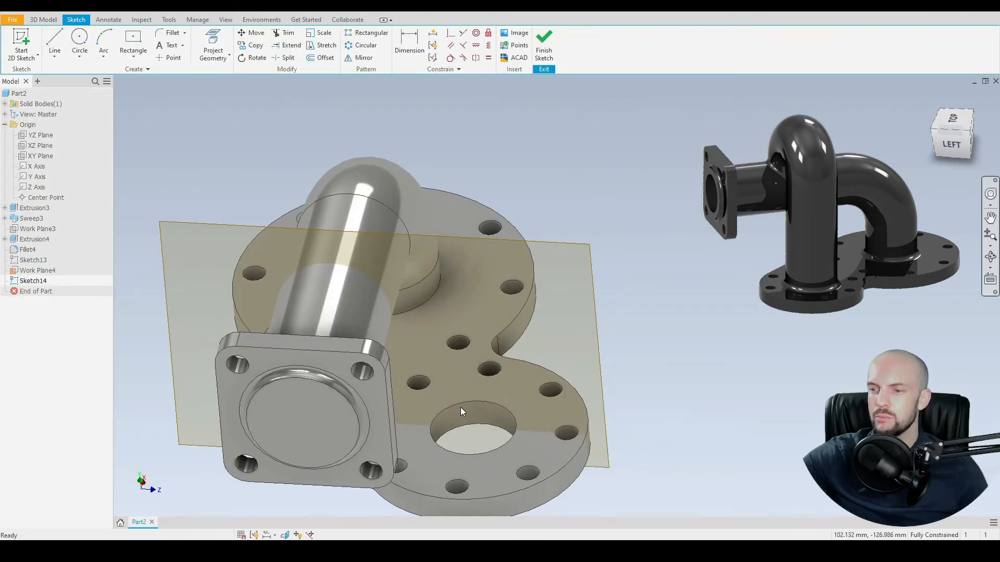
- Project the second hole and pipe-end edges and draw an 85 mm rise with a 22.75 mm arc toward the pipe
click(472, 427)
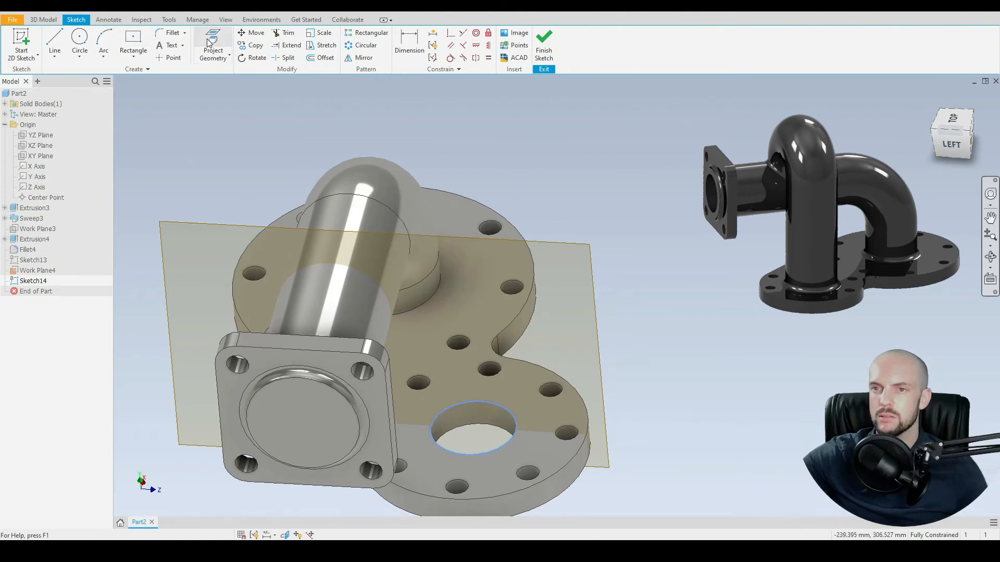
click(54, 44)
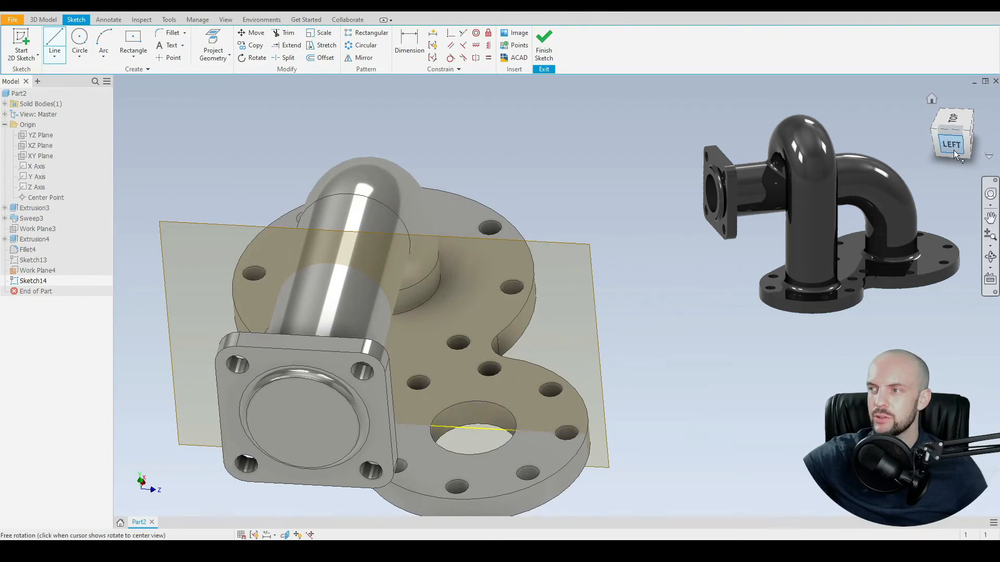
click(951, 143)
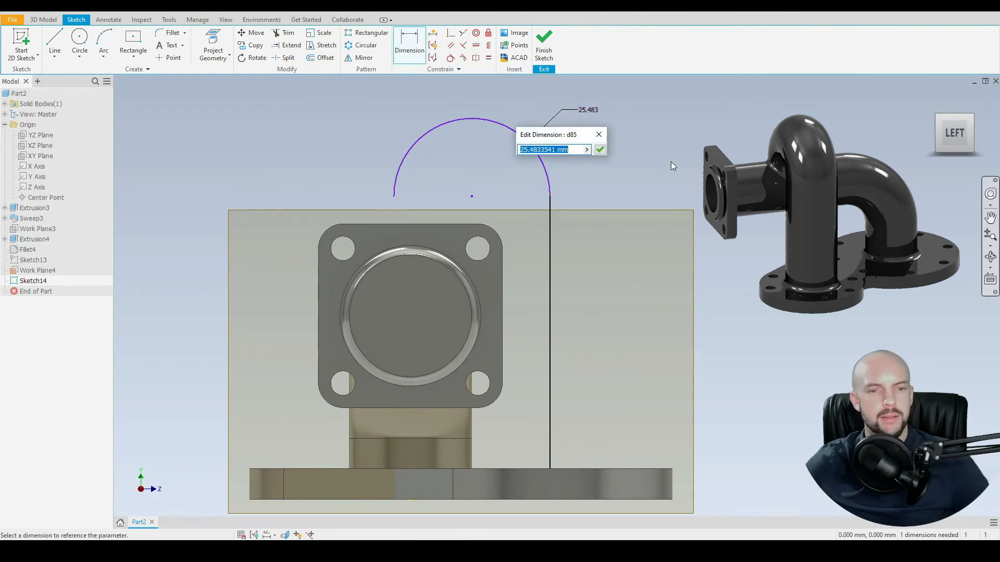
text(22)
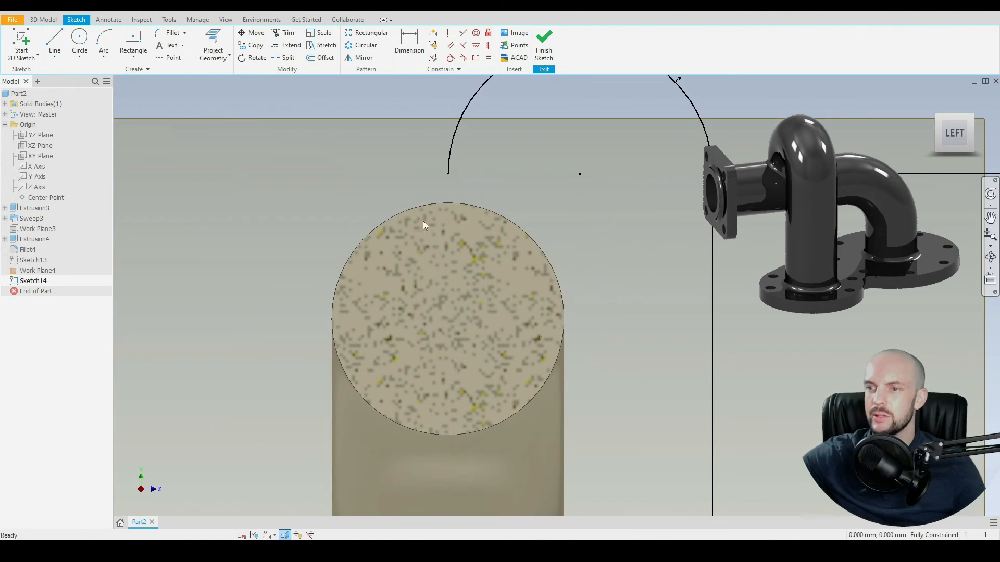
click(212, 51)
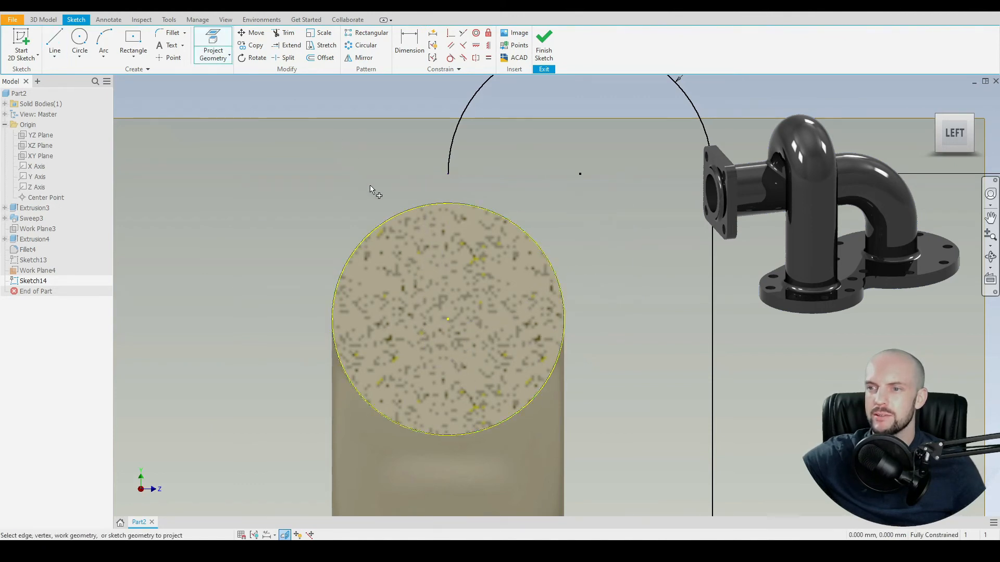
click(54, 44)
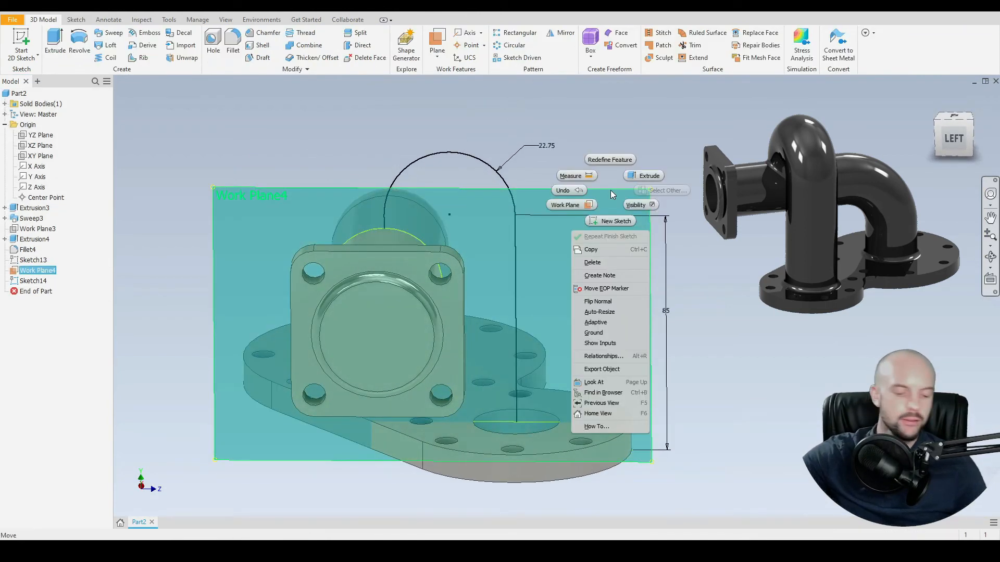
- Hide Work Plane4, start Sketch15 on the plate top and project the second hole's edge for a 40 mm circle
click(654, 271)
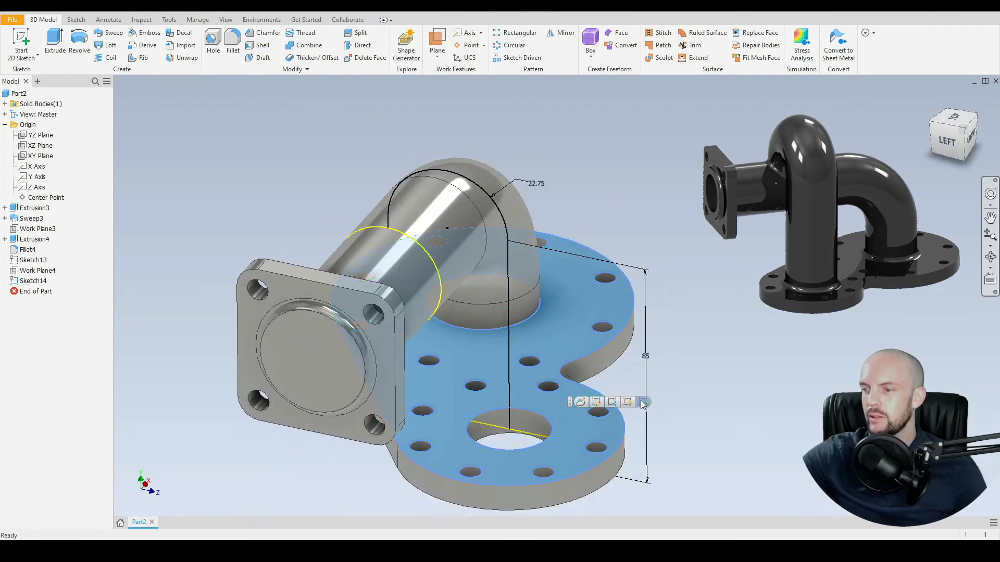
click(643, 402)
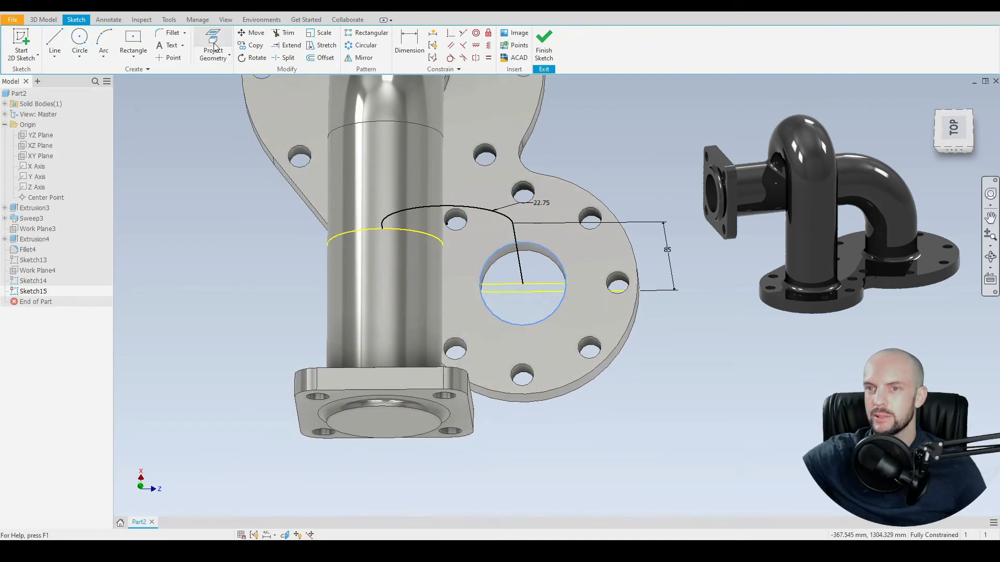
click(79, 42)
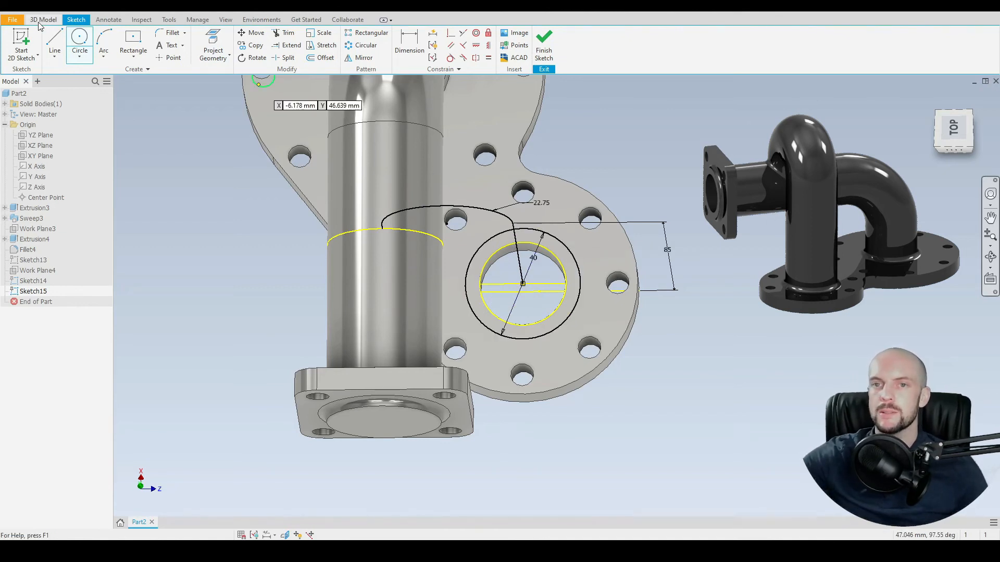
- Sweep the ring profile around the second hole along the bent path to form the second pipe
click(113, 32)
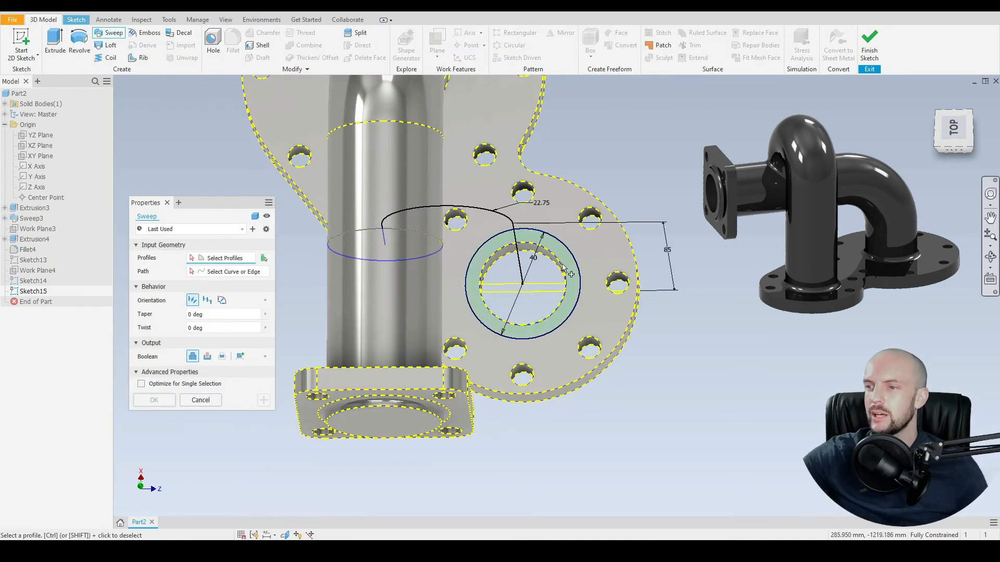
click(523, 288)
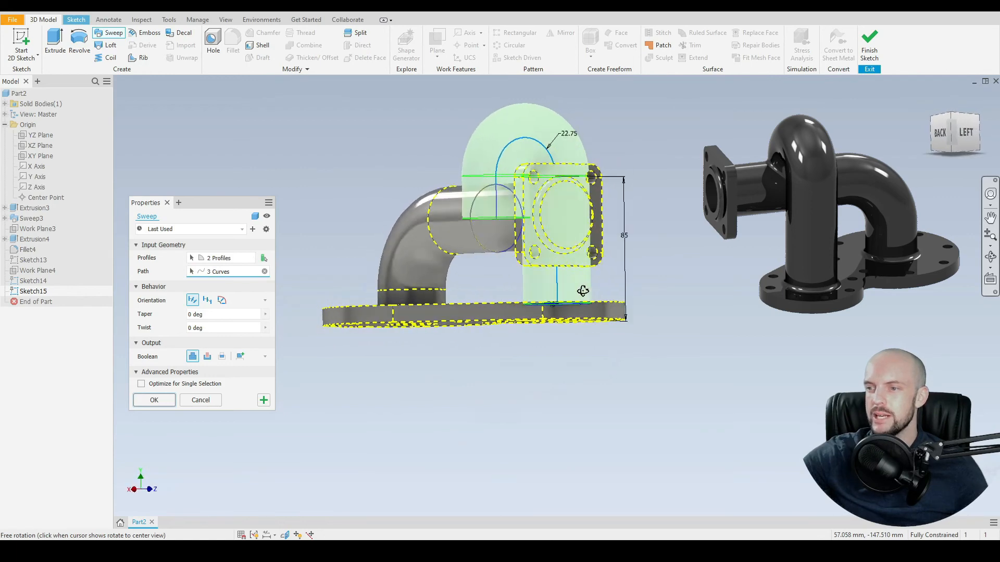
click(154, 400)
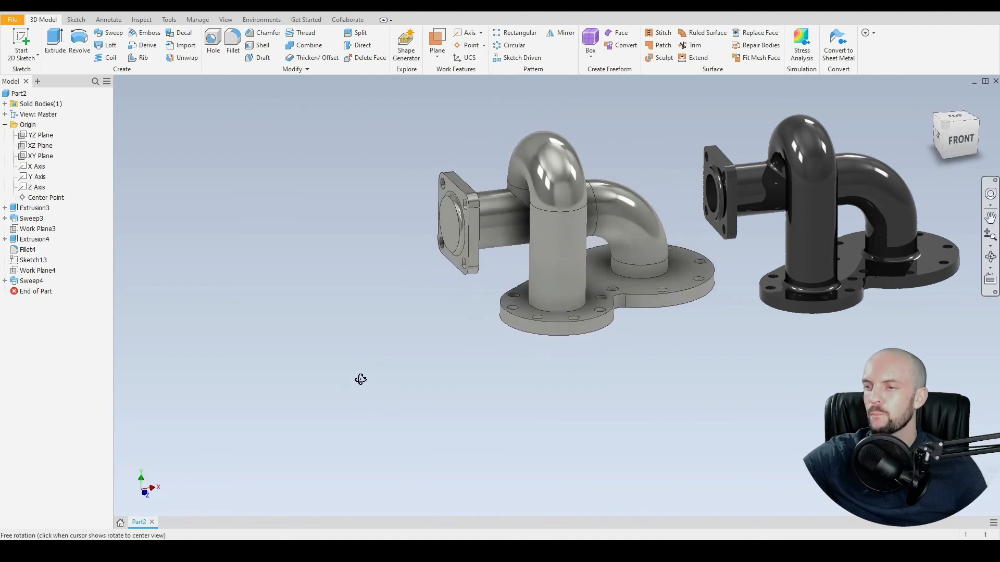
drag(360, 379, 394, 312)
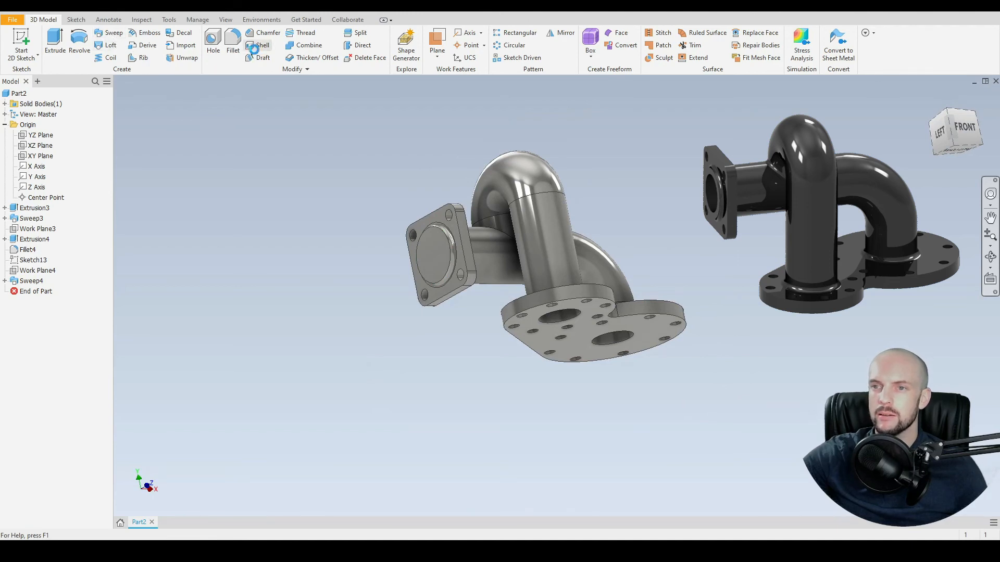
- Shell the manifold into a thin wall, removing the pipe end faces so the bores stay open
click(260, 44)
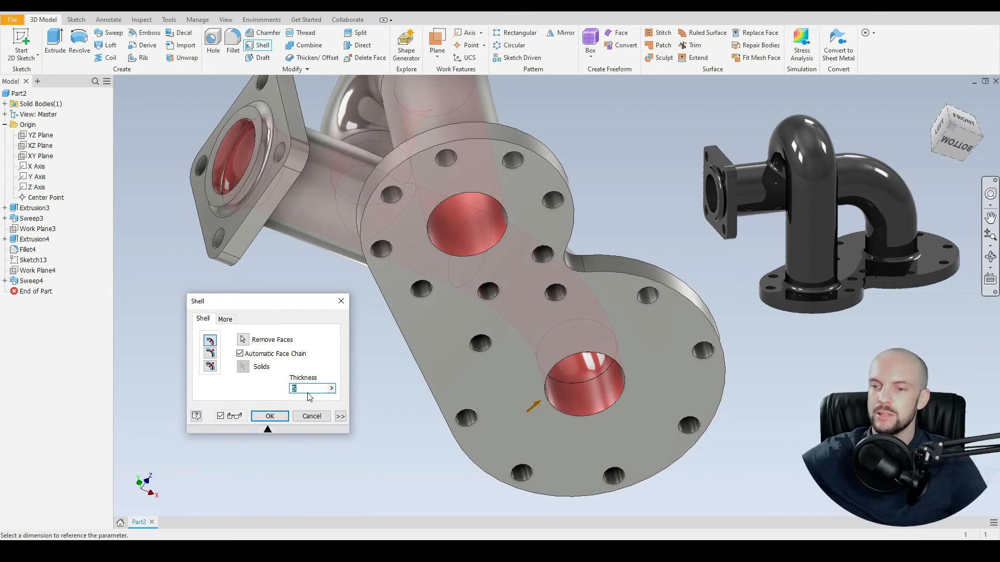
click(268, 416)
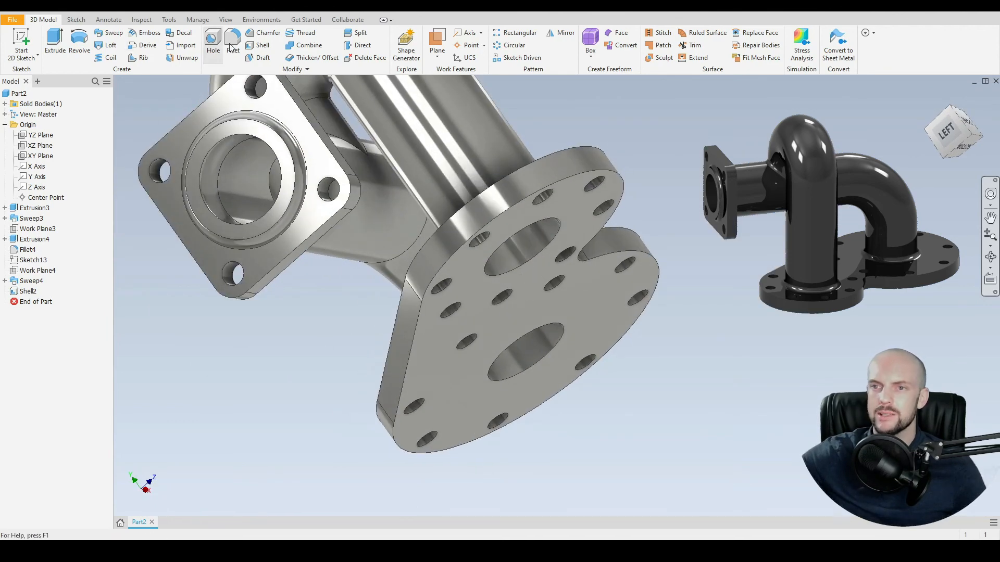
- Fillet the pipe-to-plate joint edges at radius 4 mm
click(232, 45)
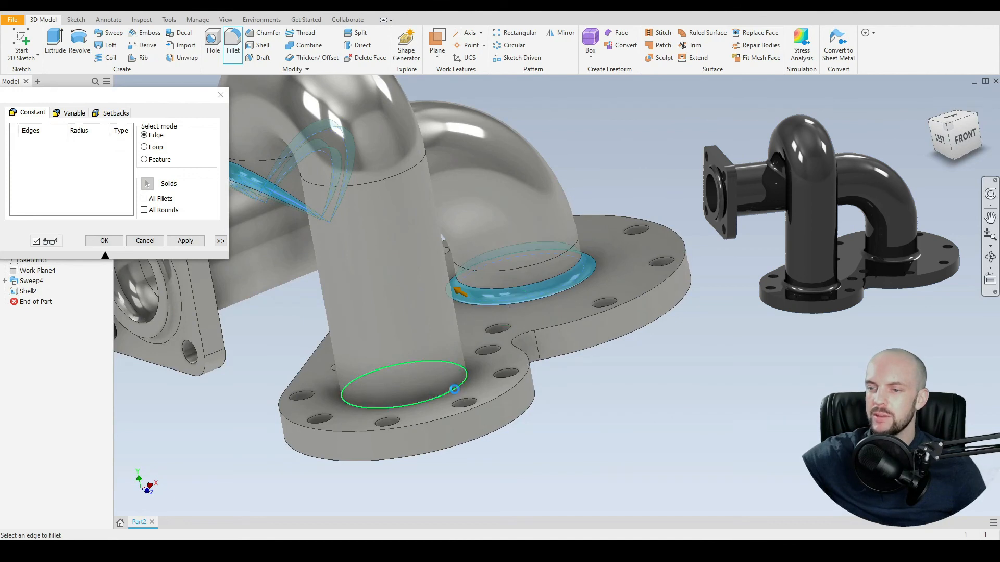
click(185, 241)
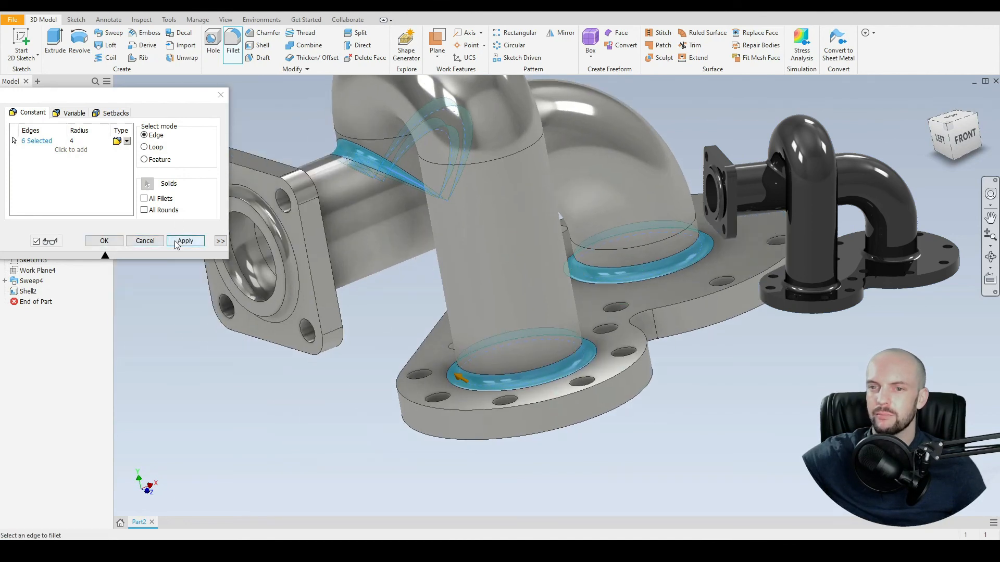
click(186, 241)
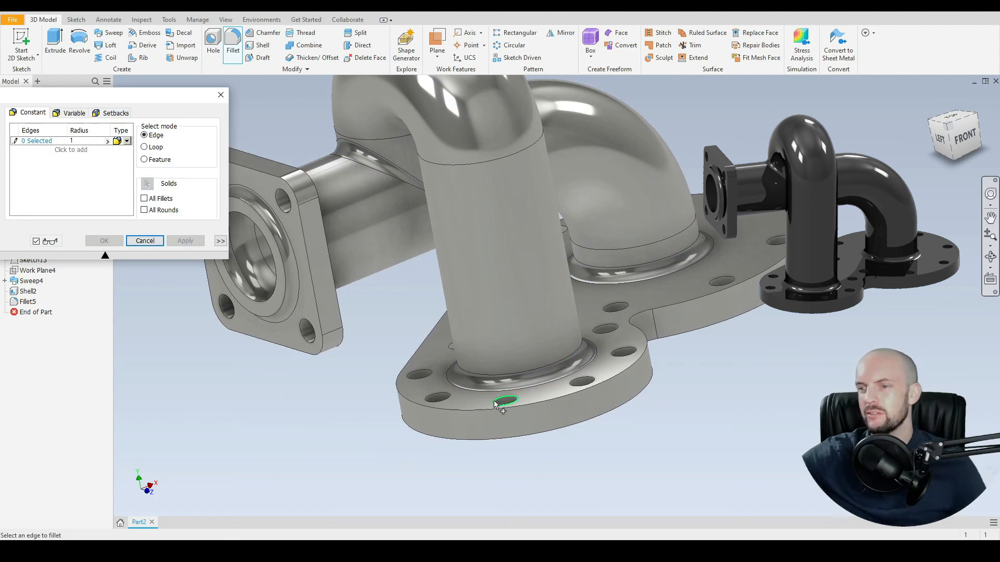
- Fillet the plate's outer edges at radius 1 mm and inspect the result
click(504, 400)
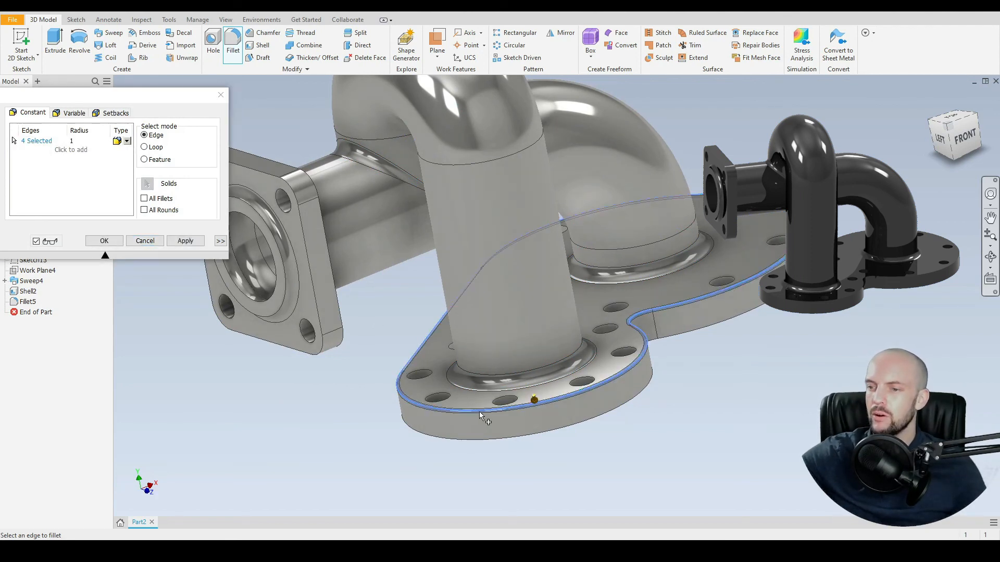
click(104, 241)
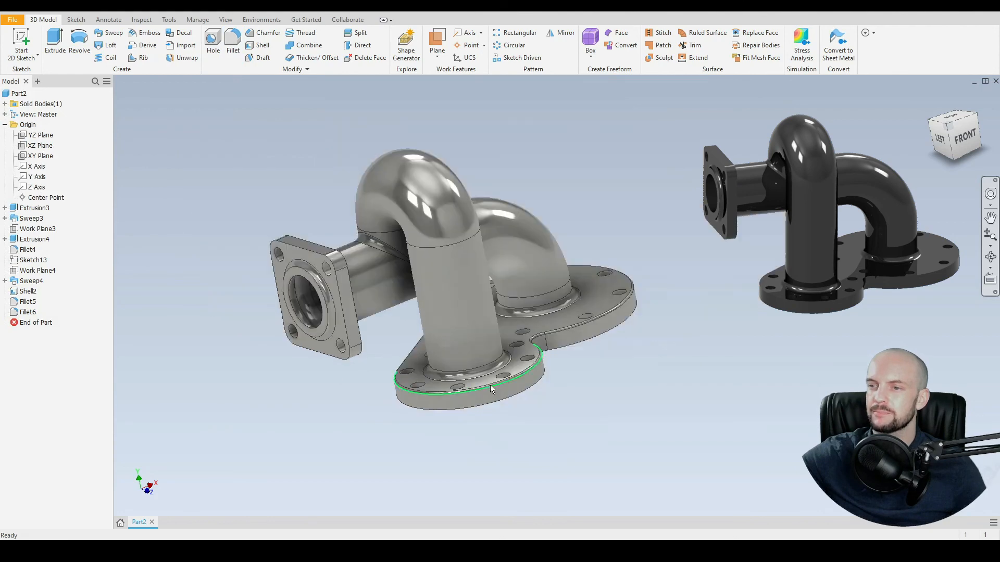
drag(490, 388, 432, 384)
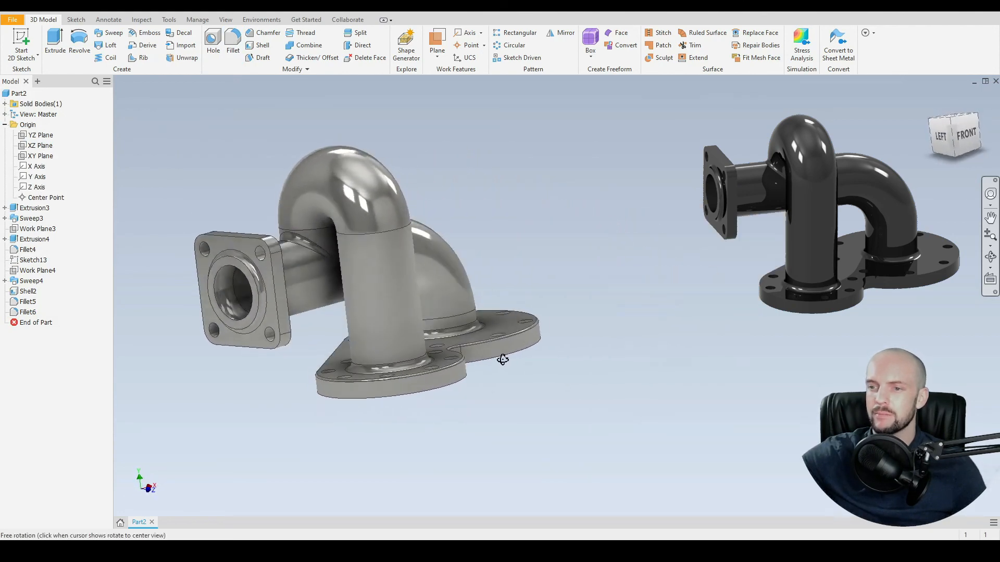
- Cut a half section view from the square flange face, offset 50 mm then -112 mm, exposing the hollow interior
click(224, 19)
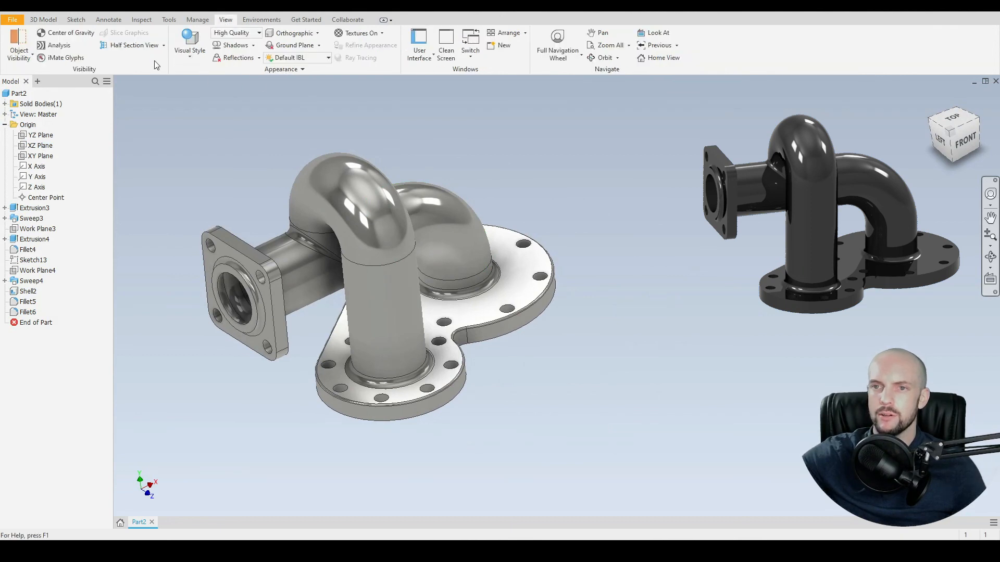
click(131, 45)
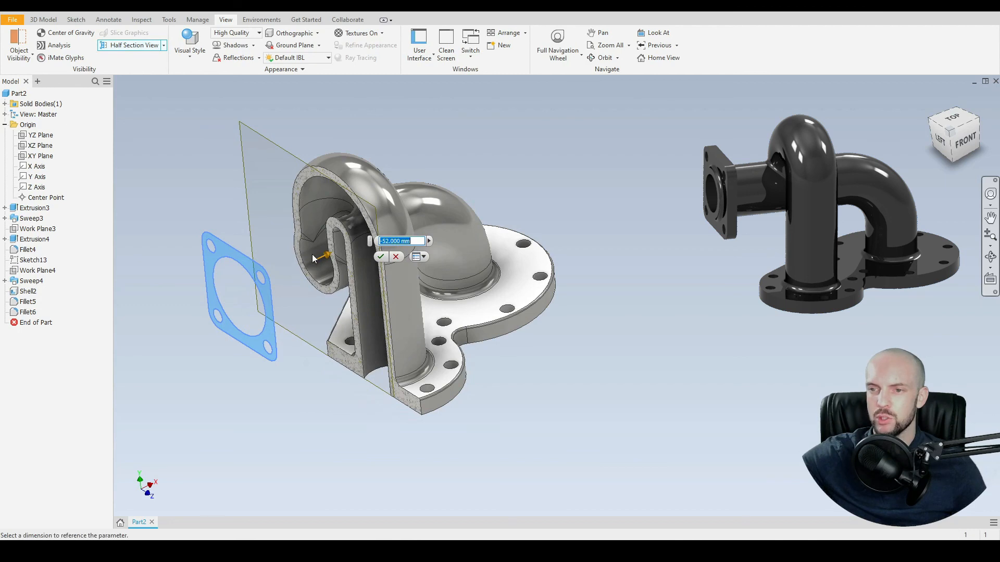
text(50.000 mm)
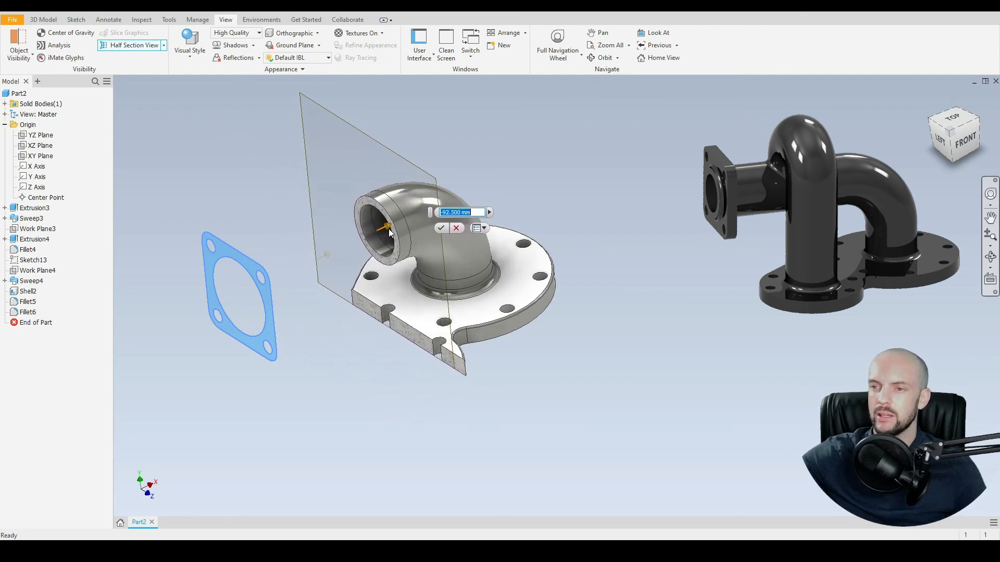
text(-112.000 mm)
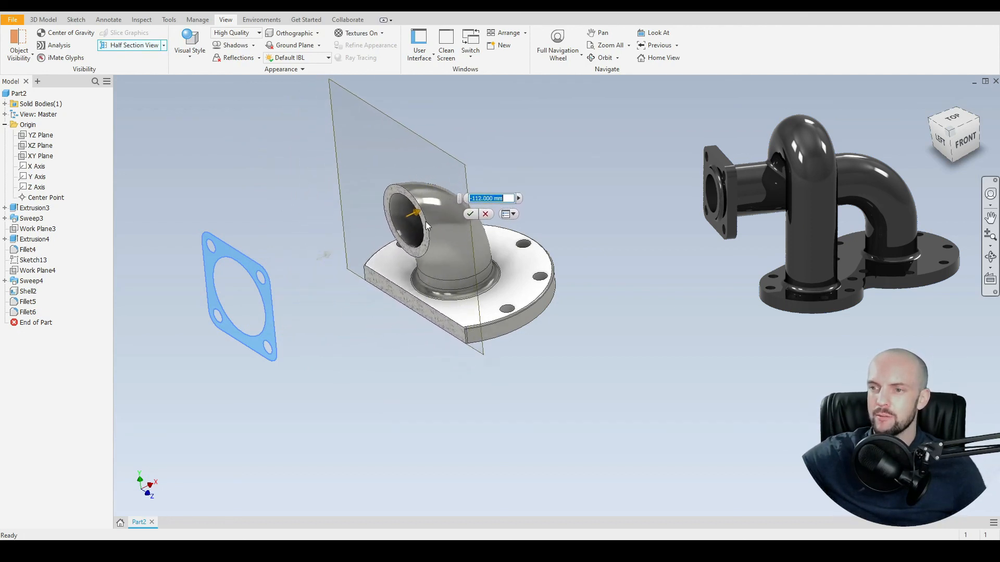